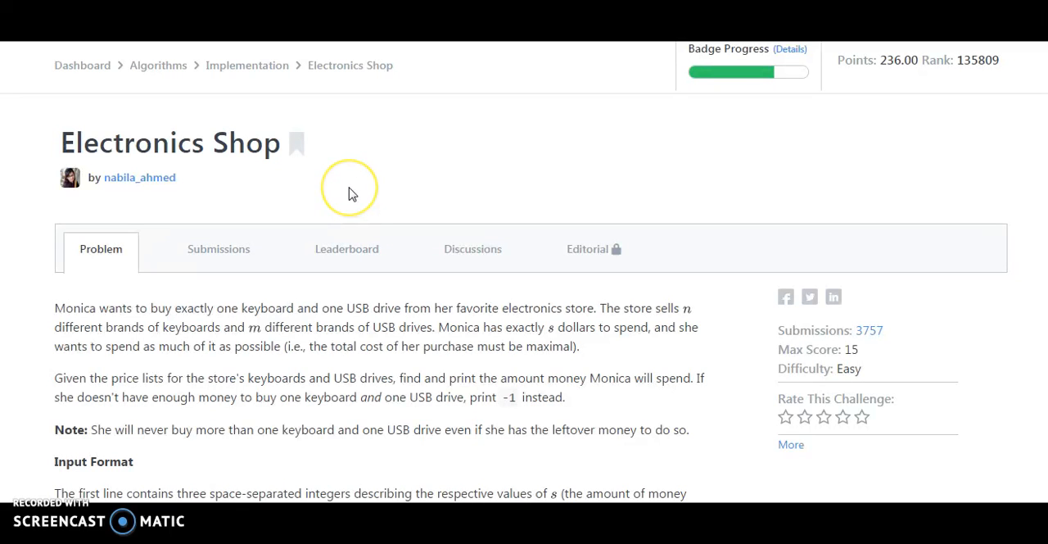
mouse_move(350, 190)
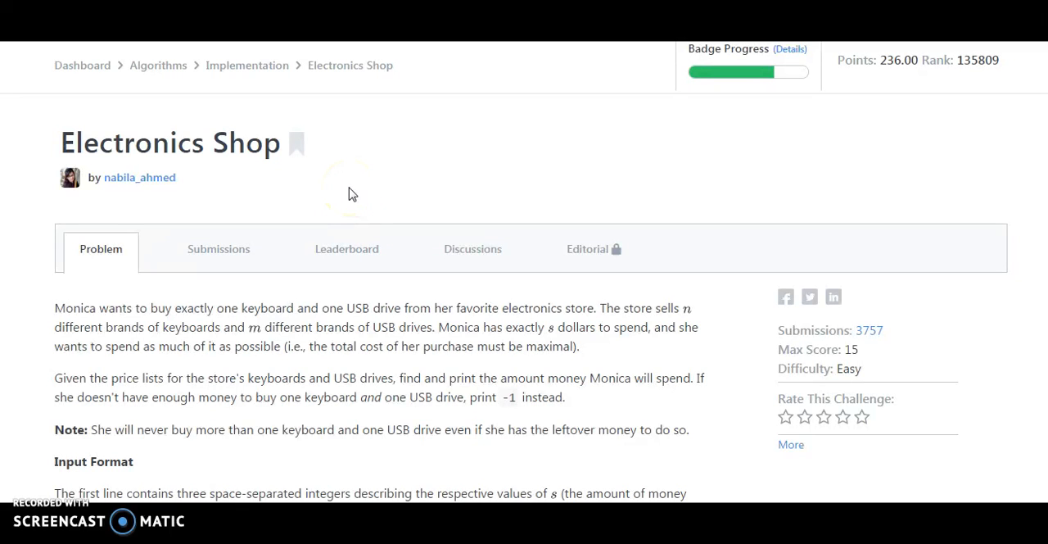
mouse_move(111, 151)
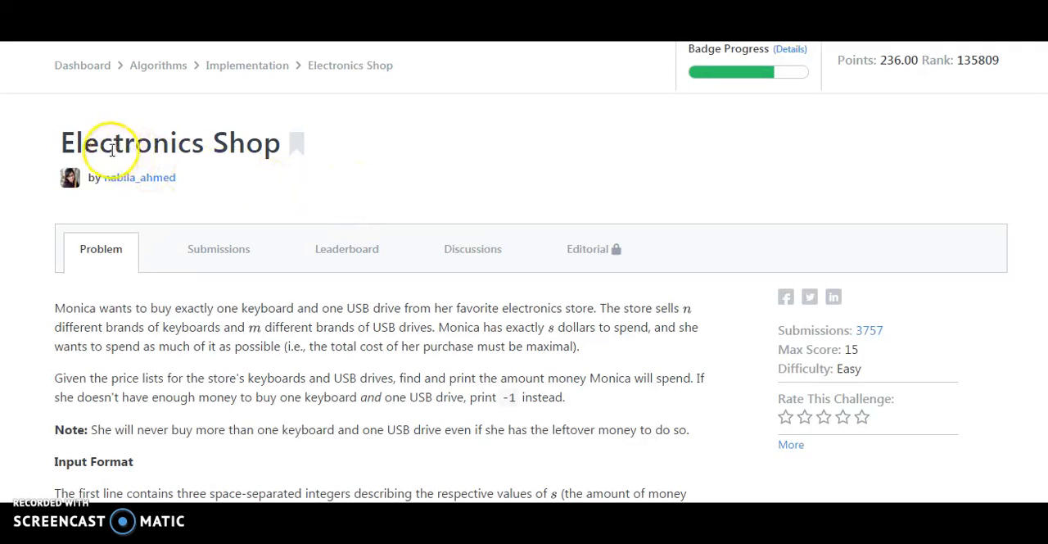
mouse_move(152, 256)
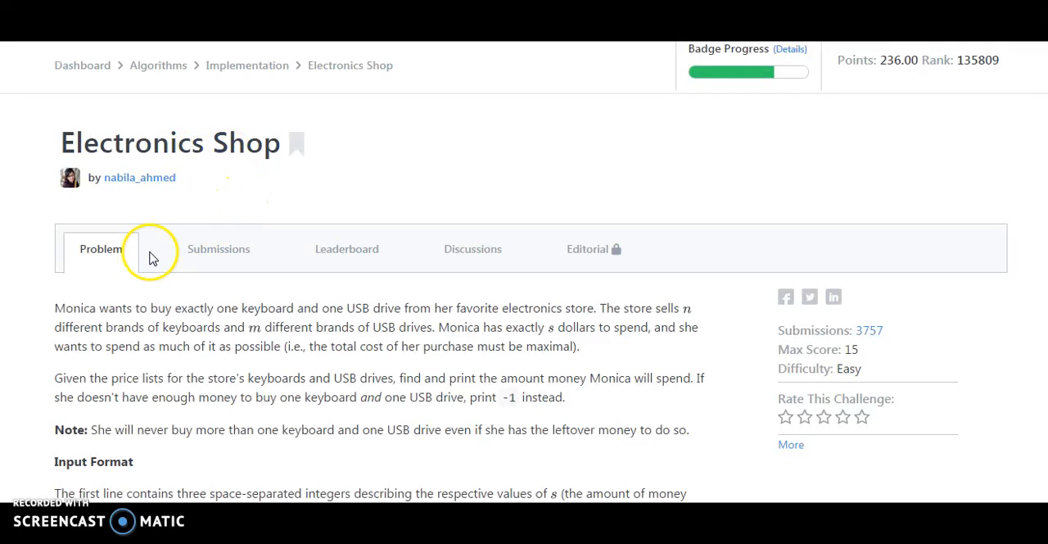
mouse_move(114, 310)
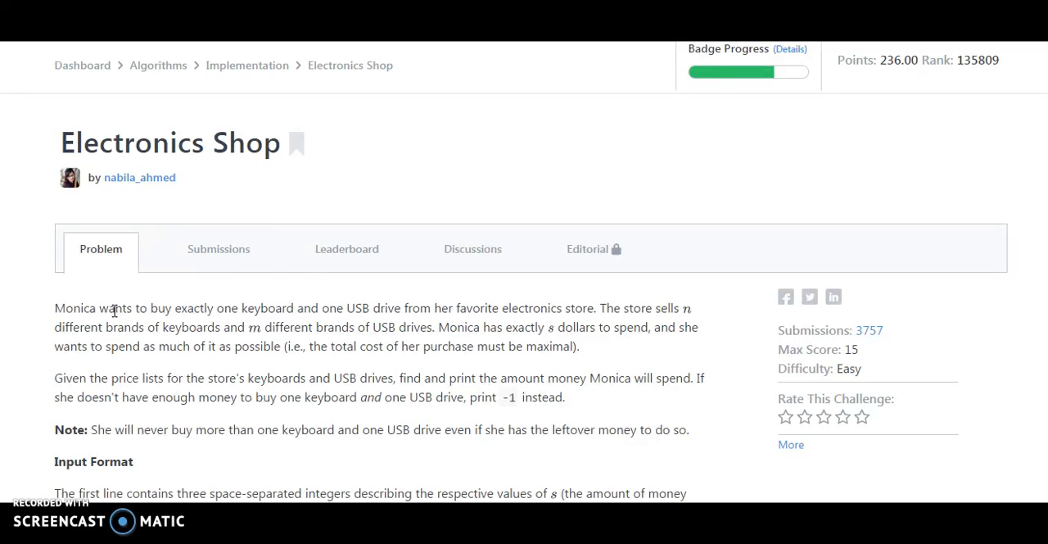
mouse_move(573, 308)
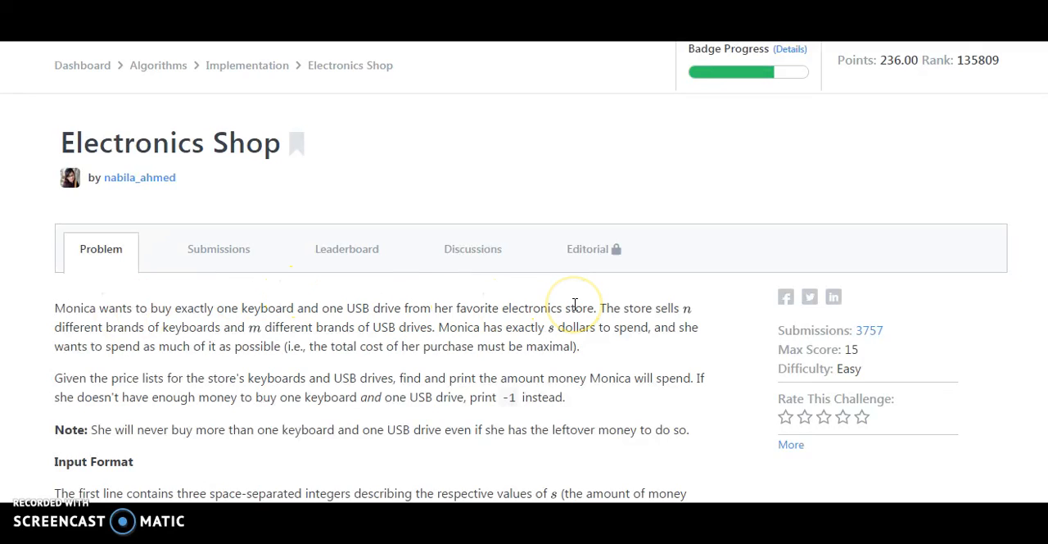
mouse_move(668, 310)
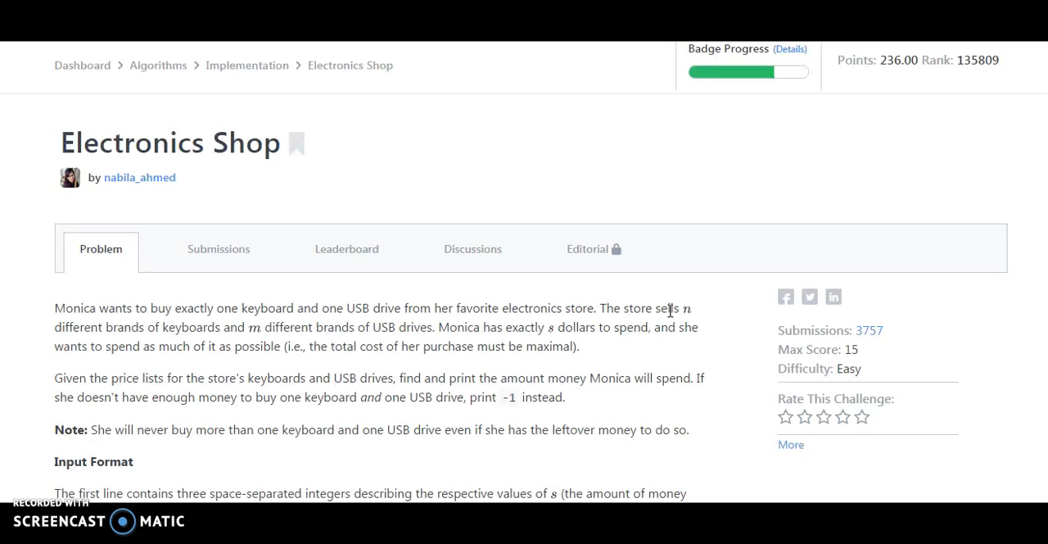
mouse_move(596, 321)
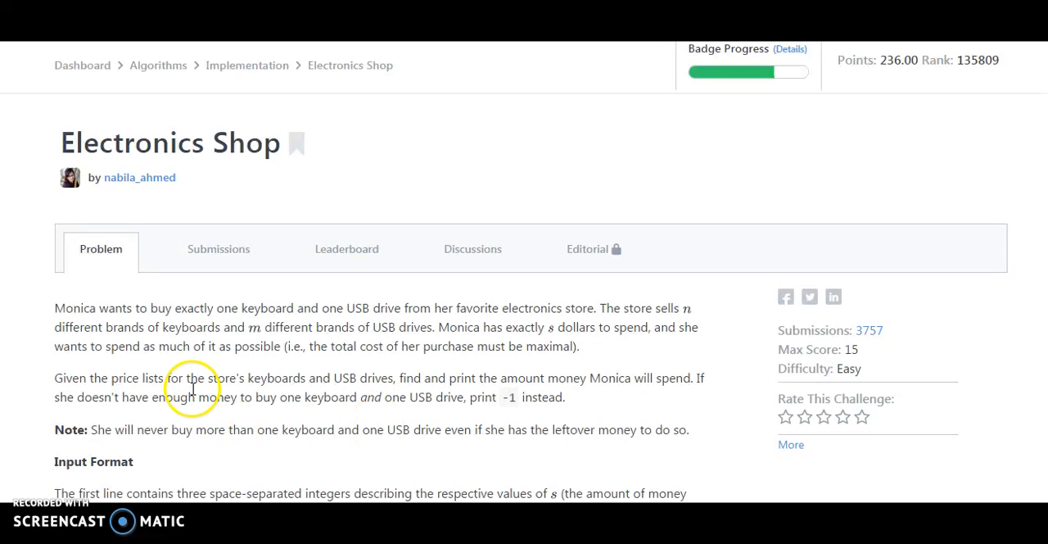
Step: Read through the Electronics Shop problem statement down to the getMoneySpent method stub
scroll(down, 3)
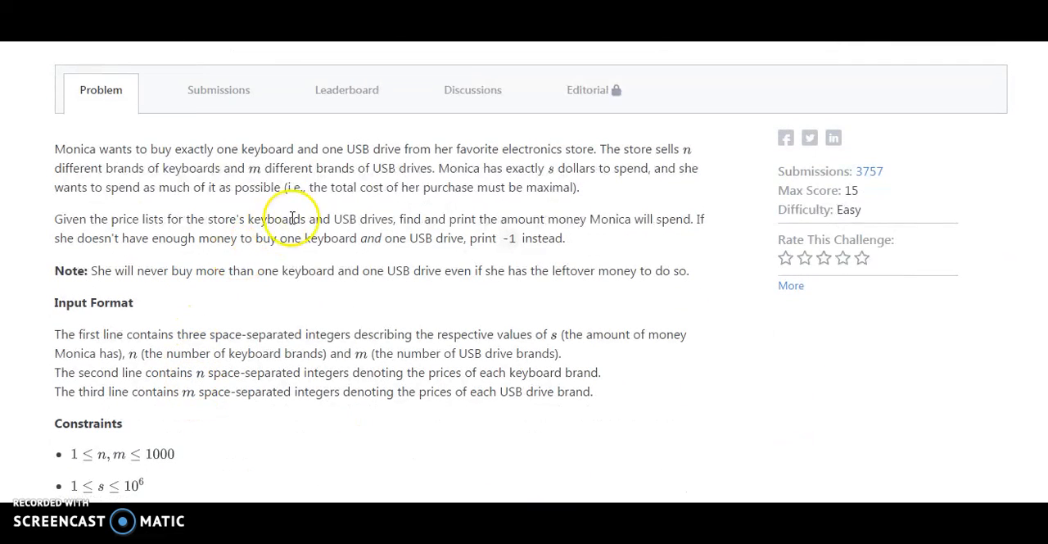
mouse_move(429, 220)
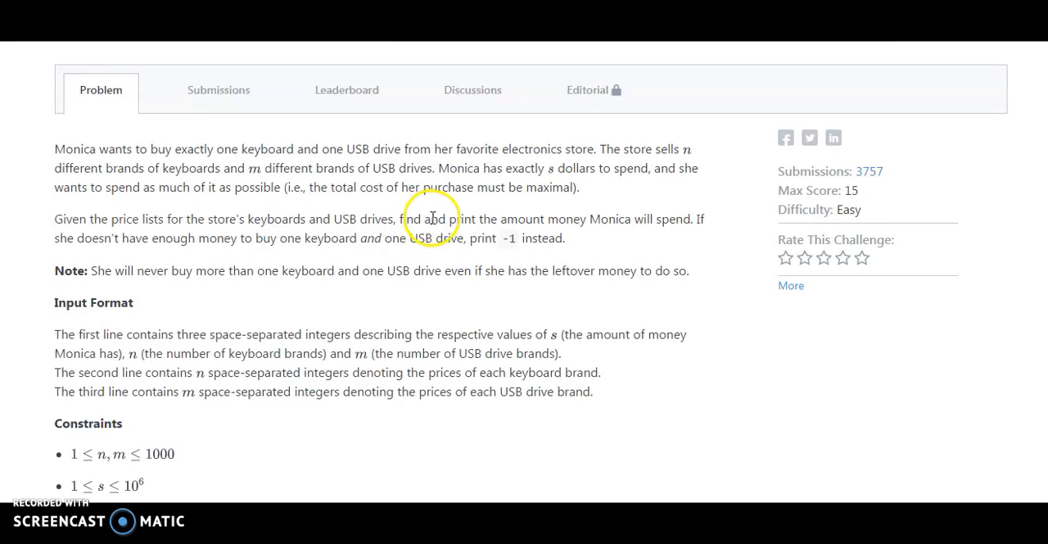
mouse_move(569, 219)
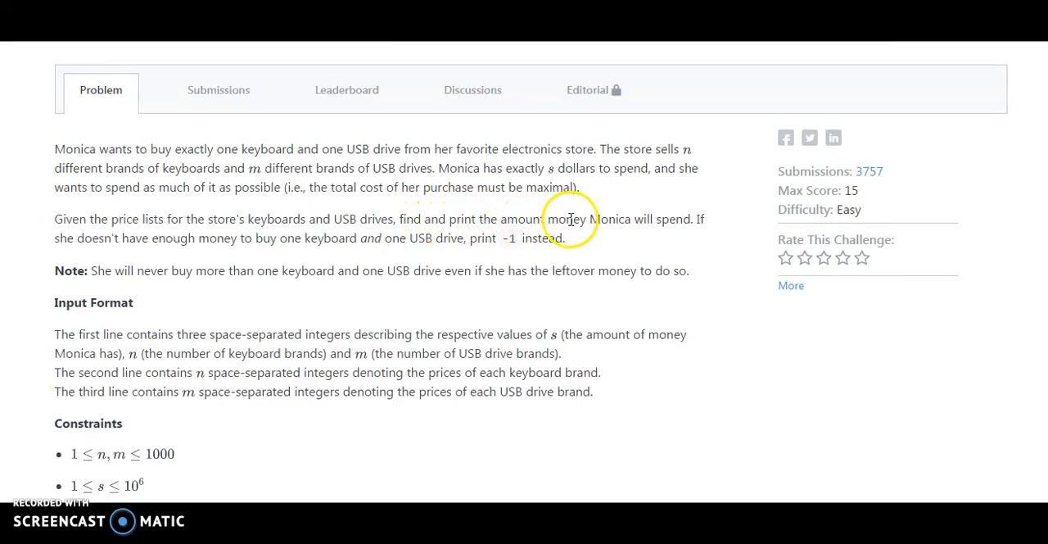
mouse_move(698, 217)
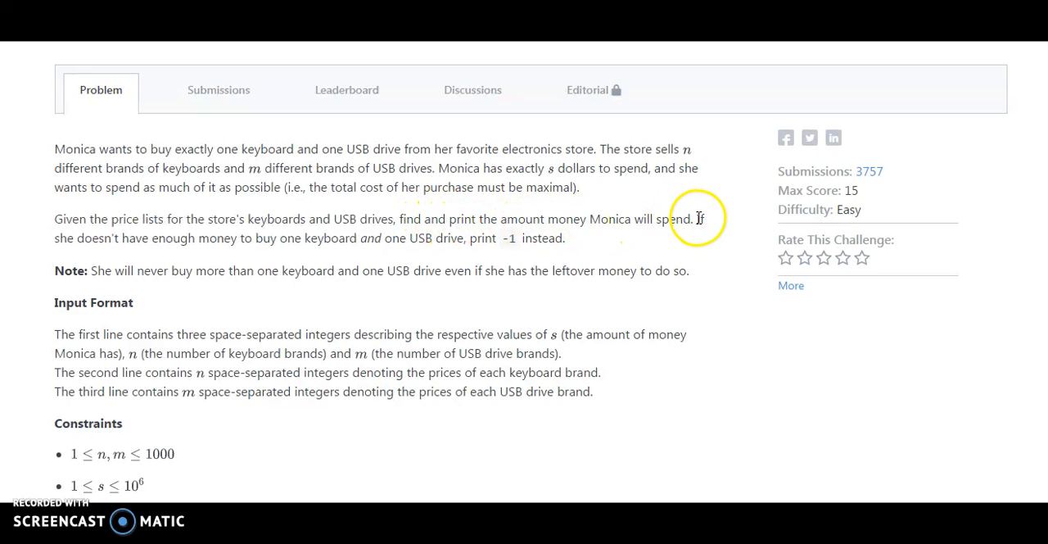
mouse_move(150, 245)
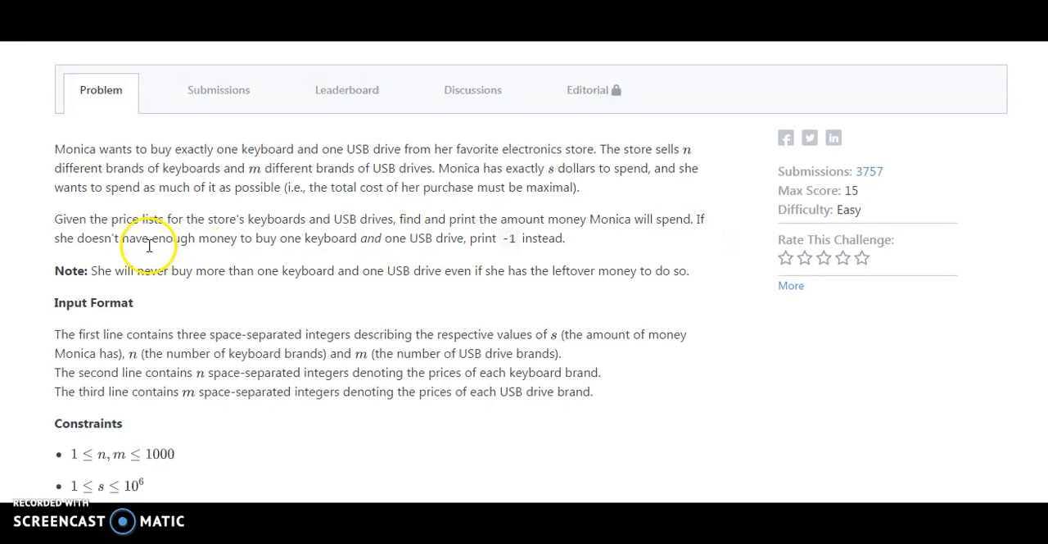
mouse_move(238, 239)
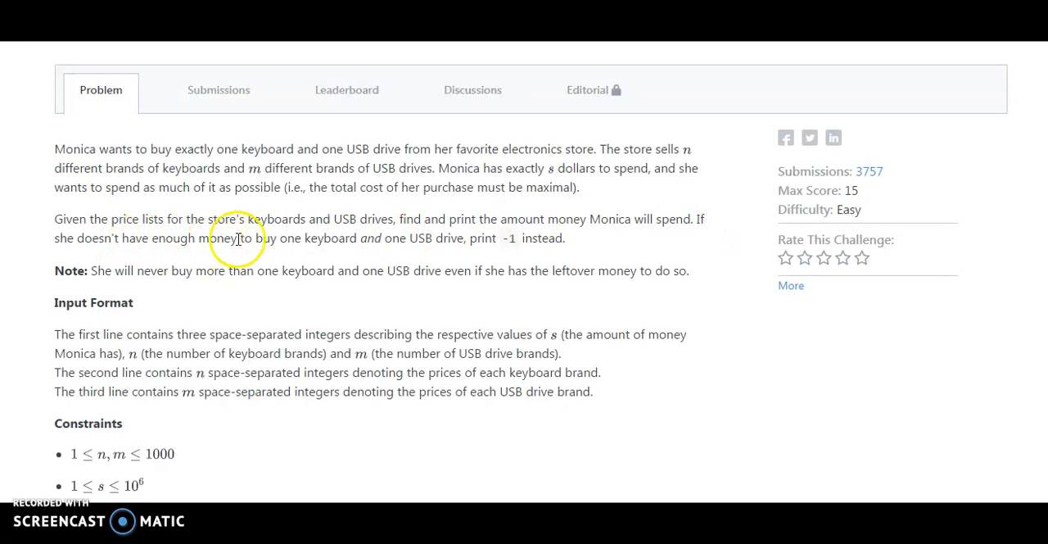
mouse_move(416, 244)
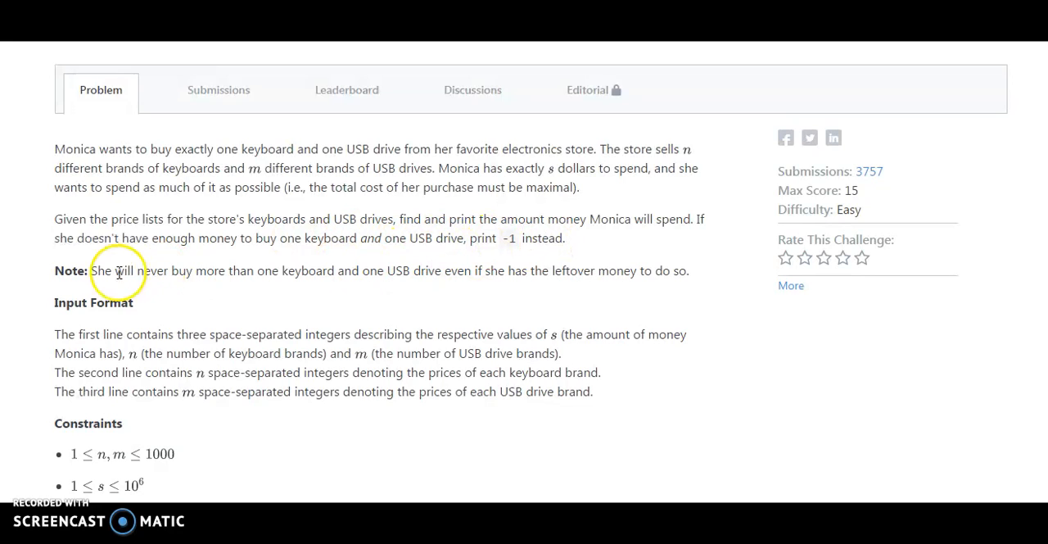
mouse_move(90, 270)
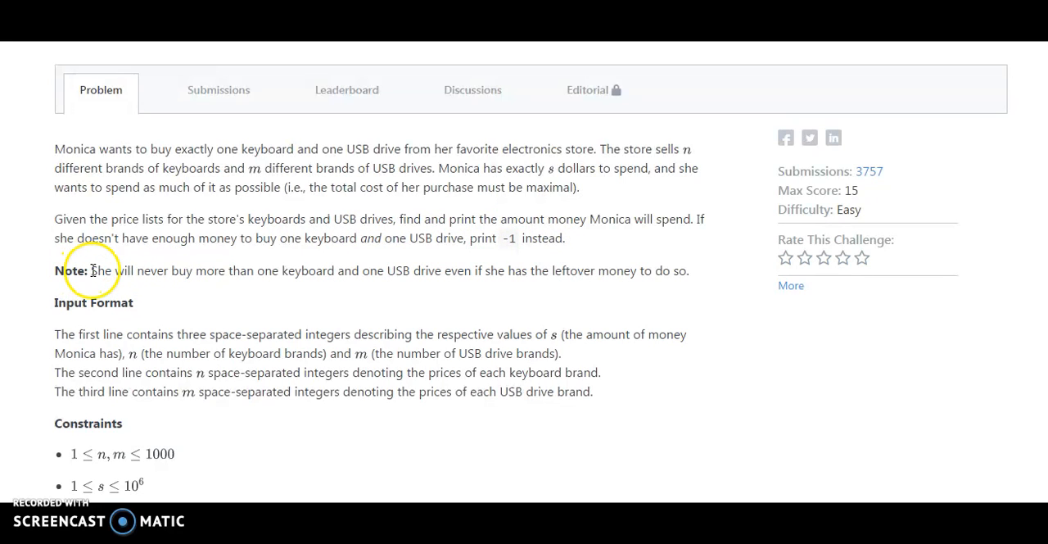
mouse_move(236, 274)
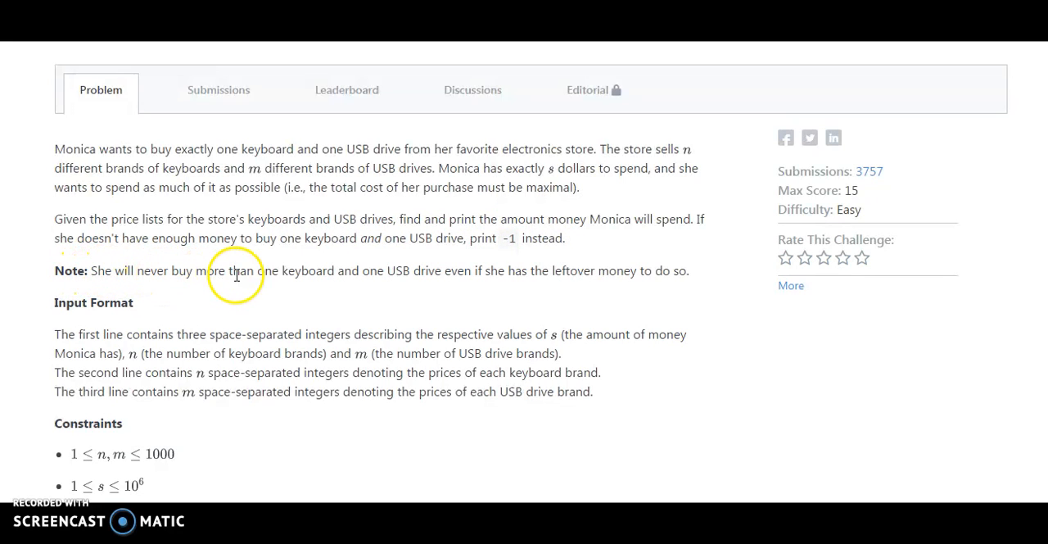
mouse_move(416, 269)
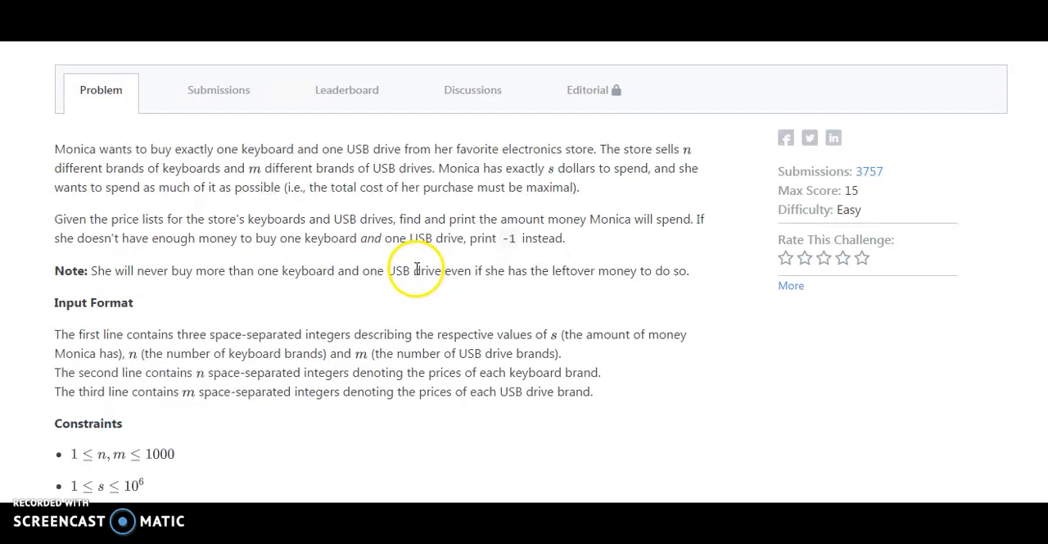
mouse_move(448, 270)
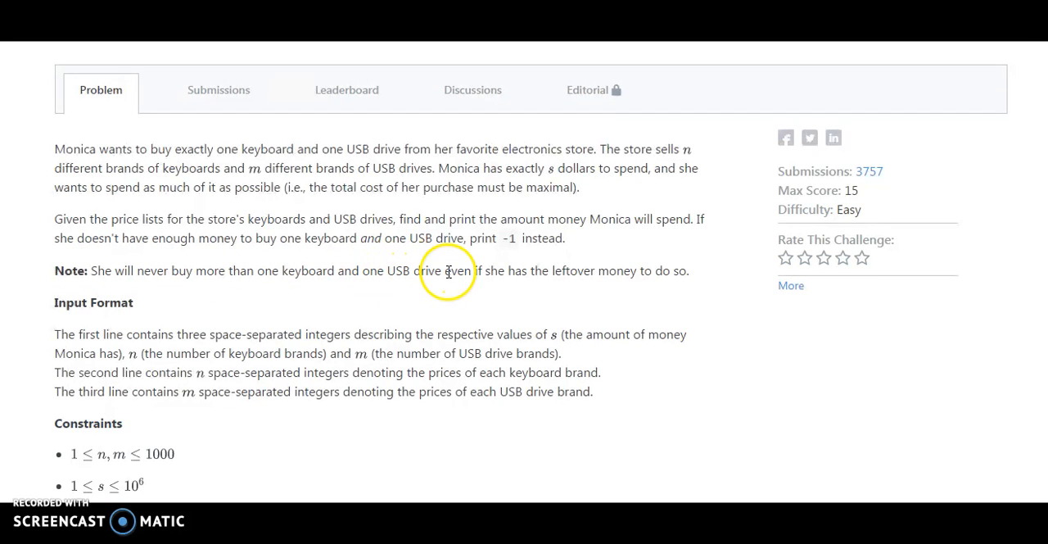
mouse_move(622, 275)
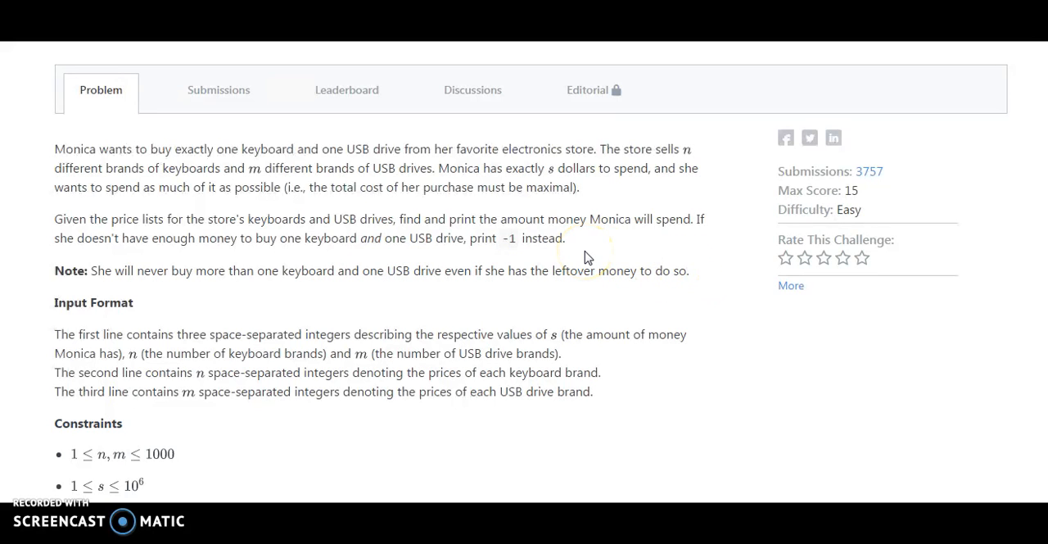
scroll(down, 3)
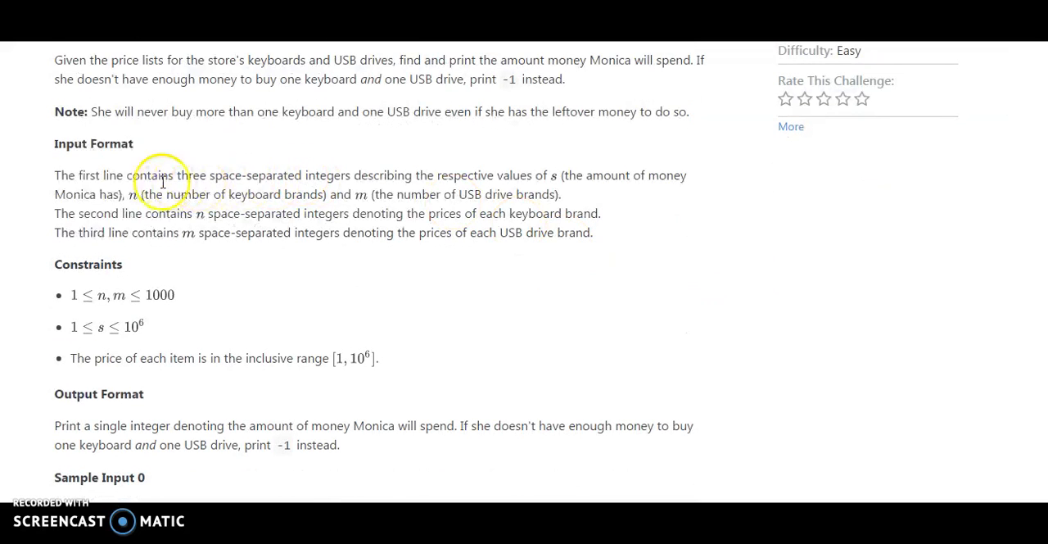
mouse_move(115, 178)
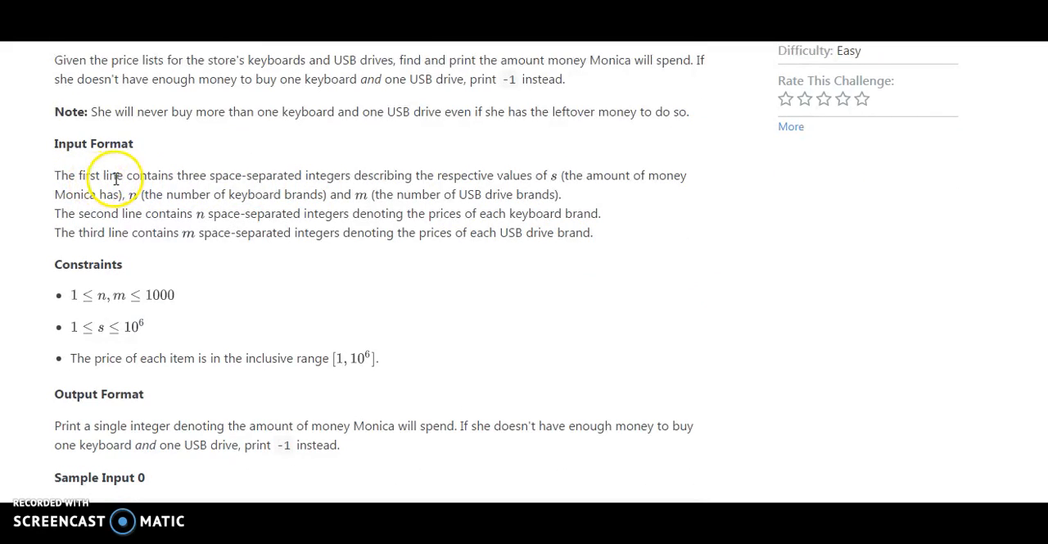
mouse_move(211, 177)
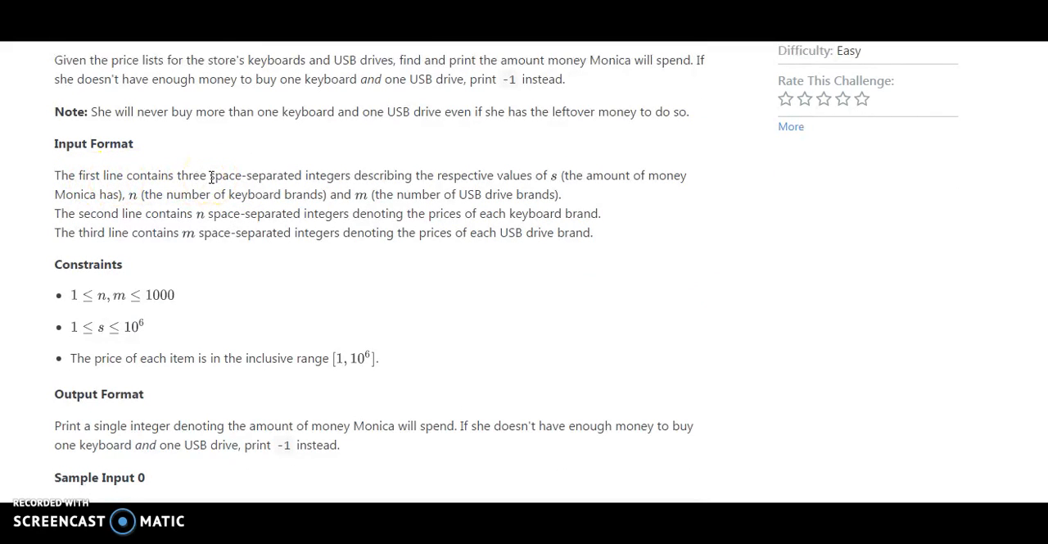
mouse_move(419, 182)
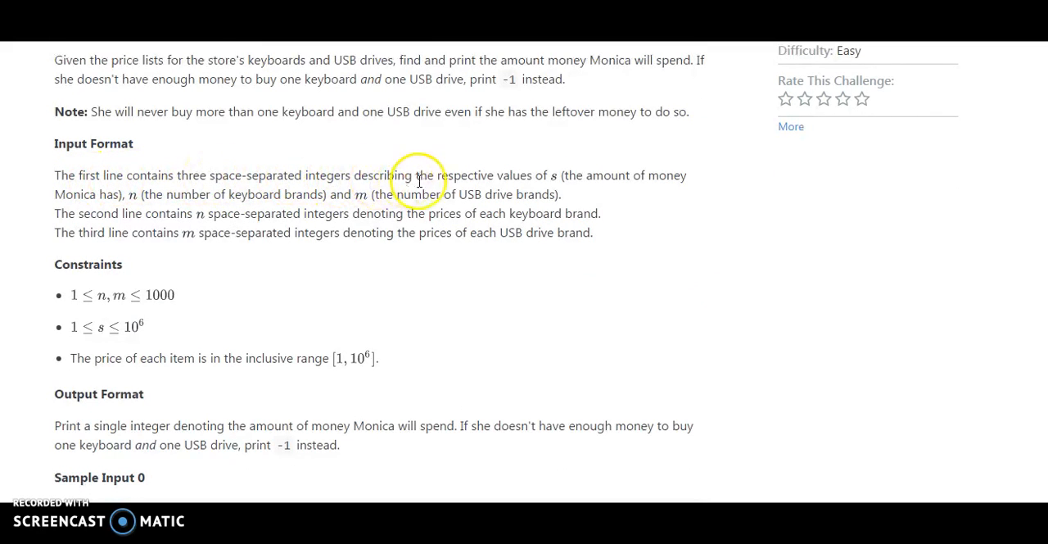
mouse_move(419, 181)
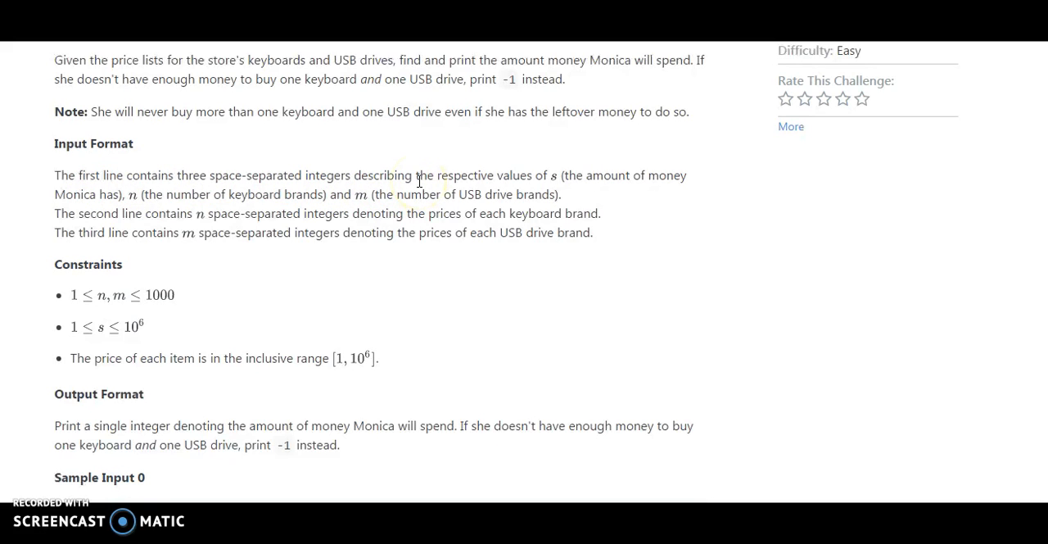
mouse_move(504, 157)
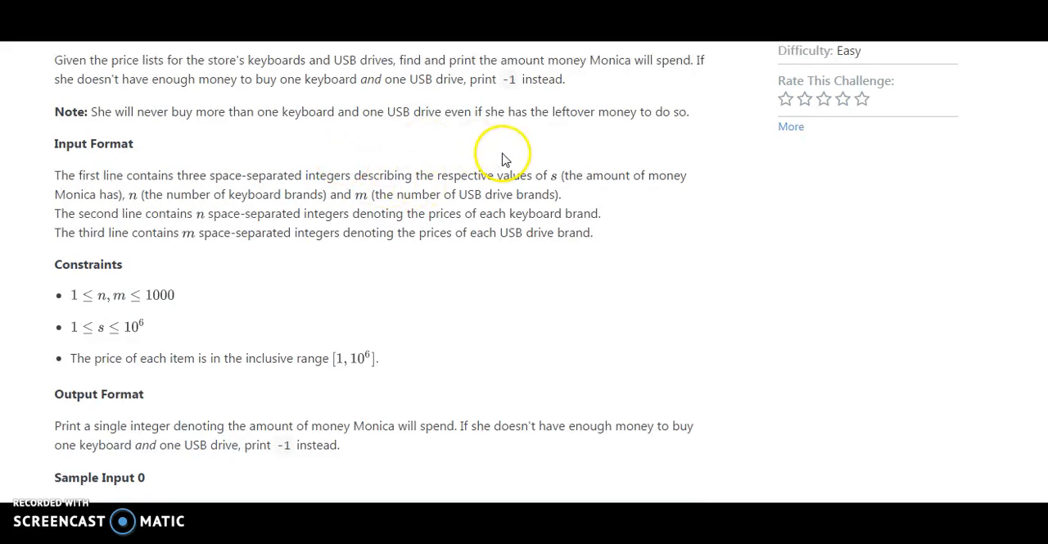
mouse_move(147, 188)
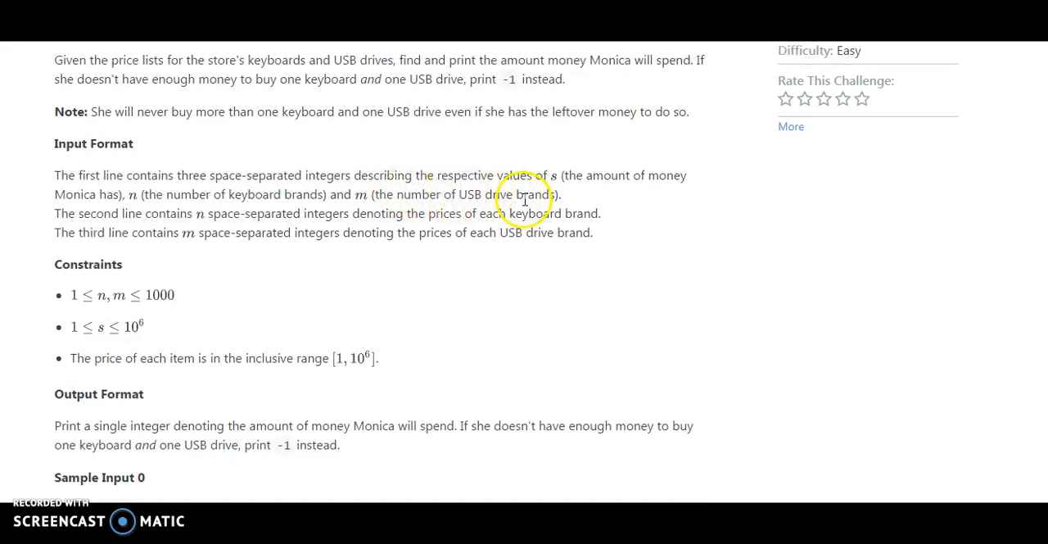
mouse_move(85, 216)
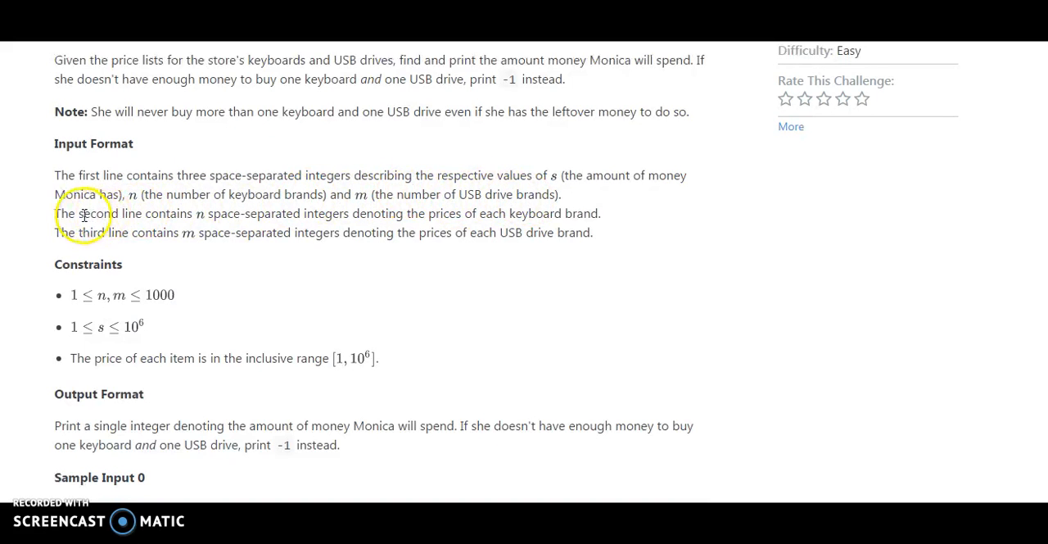
mouse_move(275, 210)
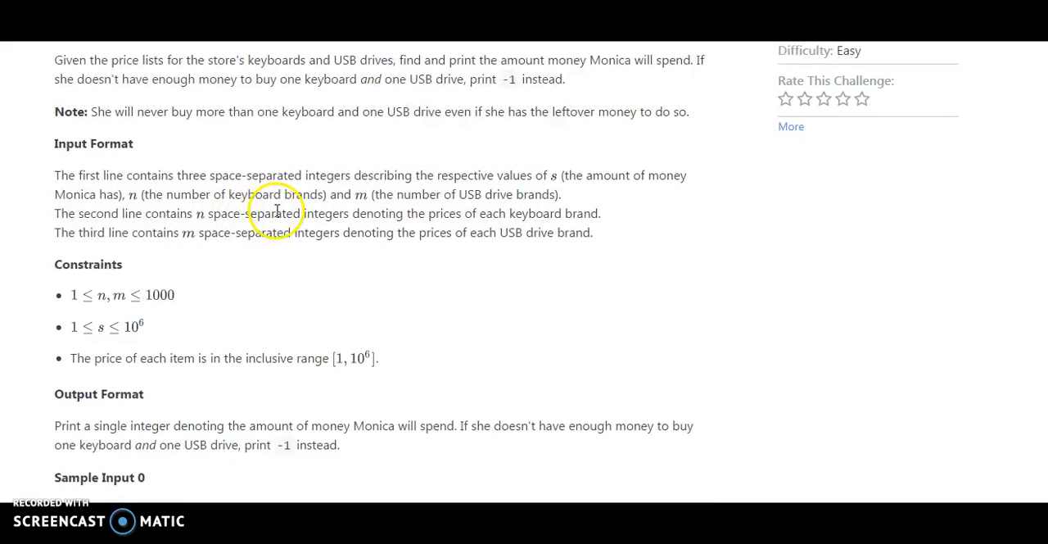
mouse_move(507, 218)
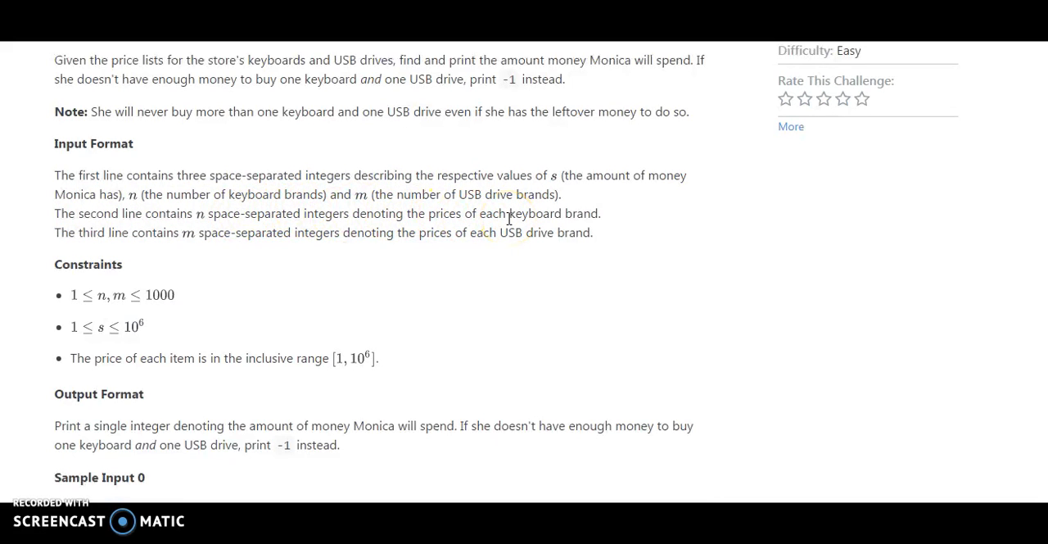
mouse_move(182, 242)
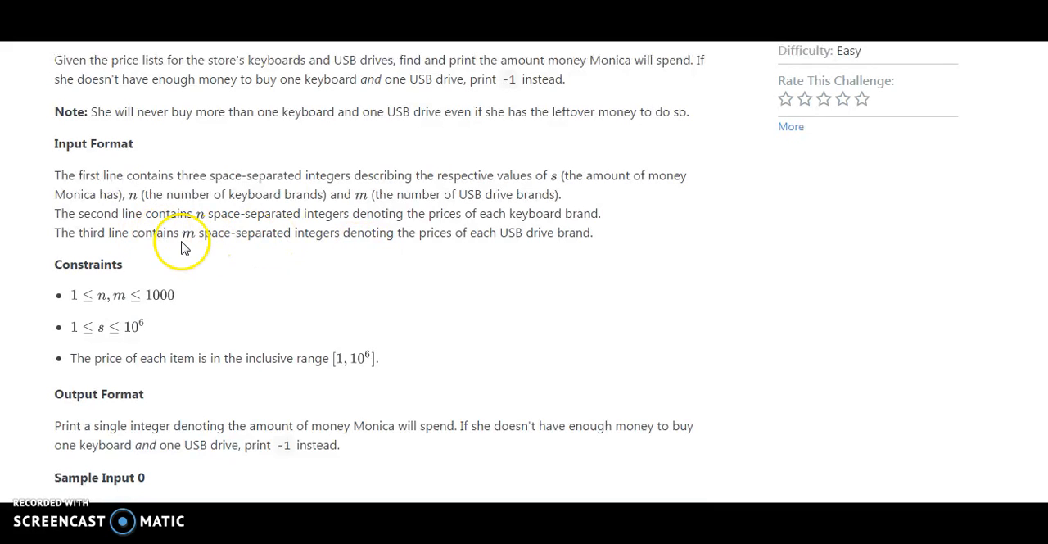
mouse_move(326, 239)
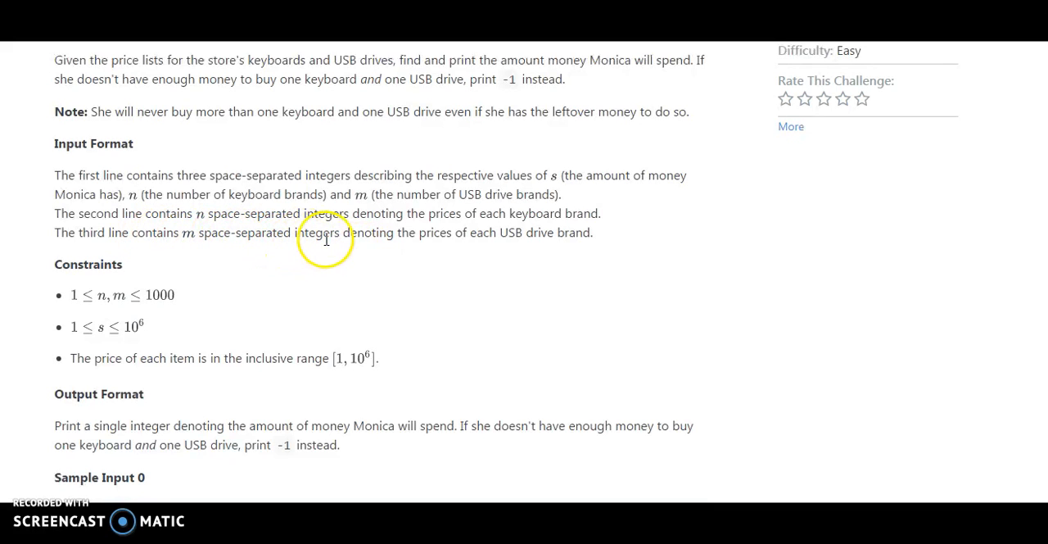
mouse_move(547, 233)
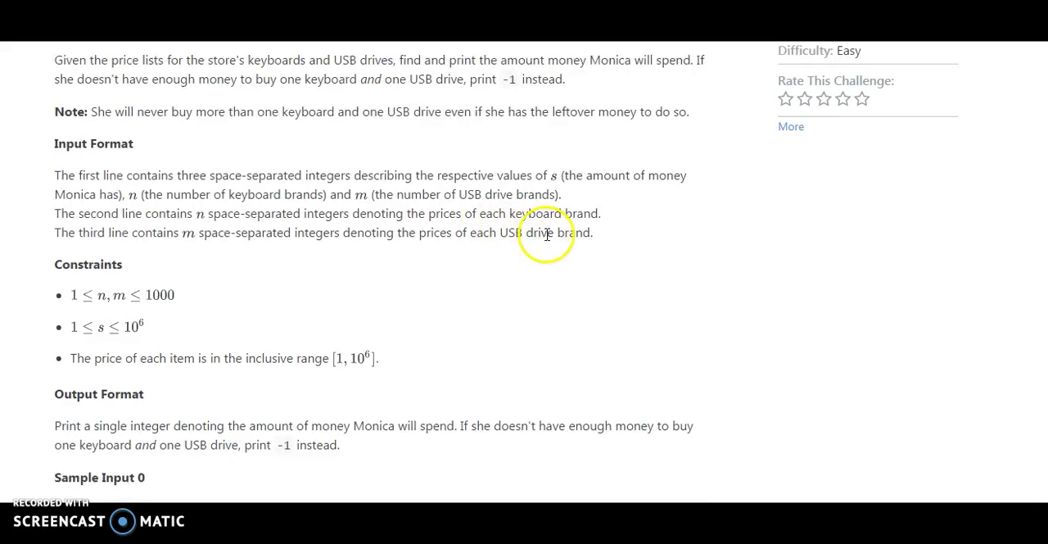
scroll(down, 3)
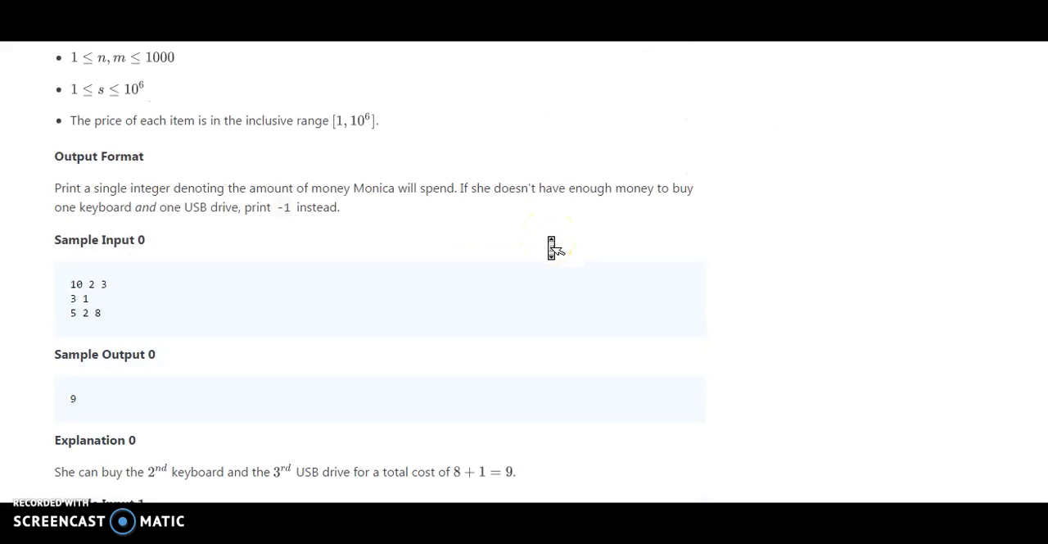
scroll(down, 3)
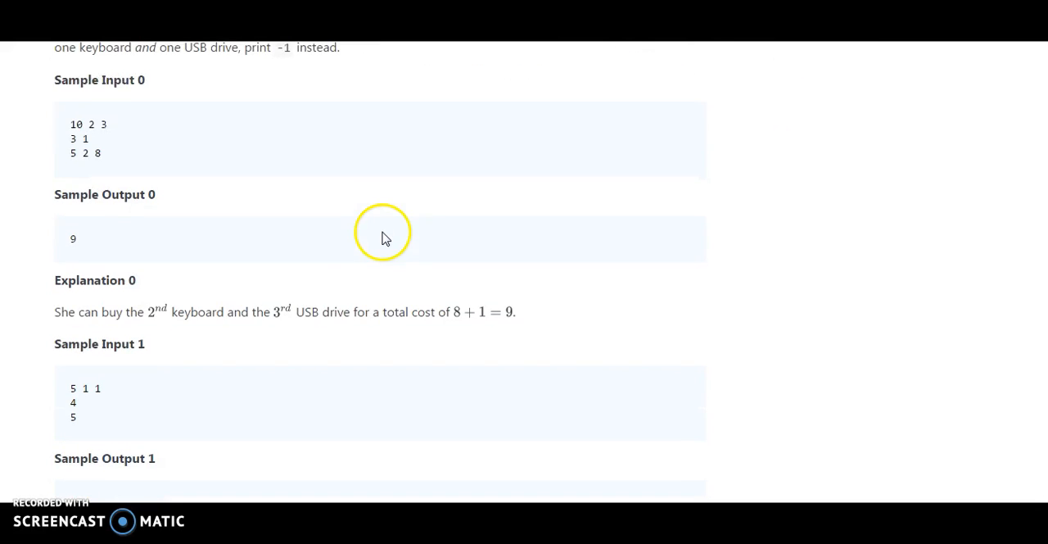
mouse_move(74, 128)
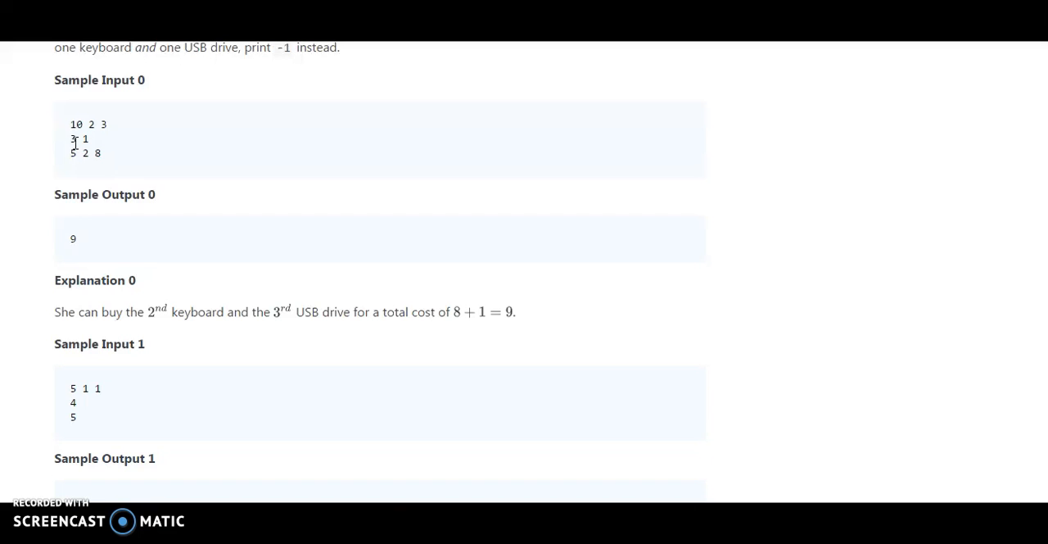
mouse_move(79, 137)
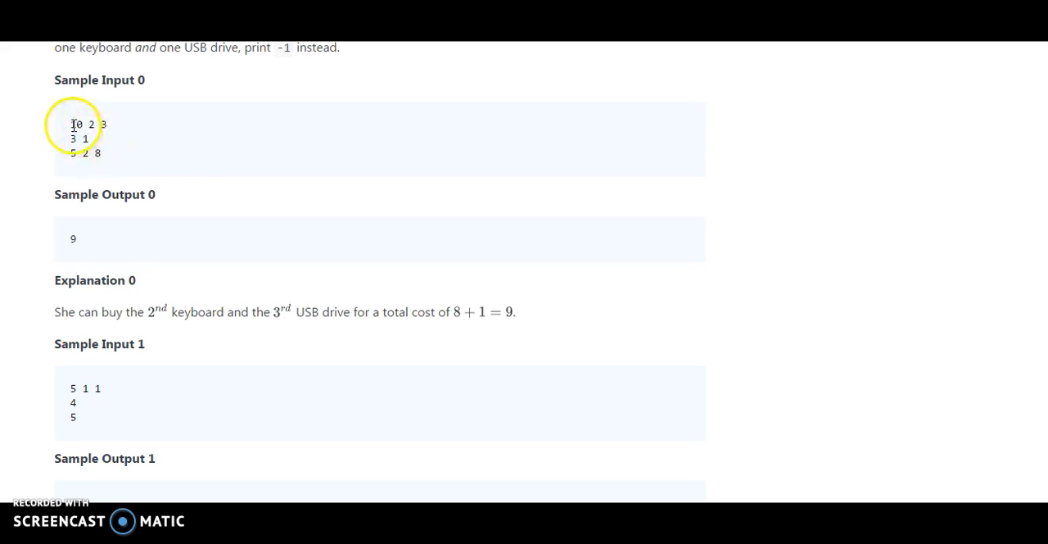
mouse_move(65, 259)
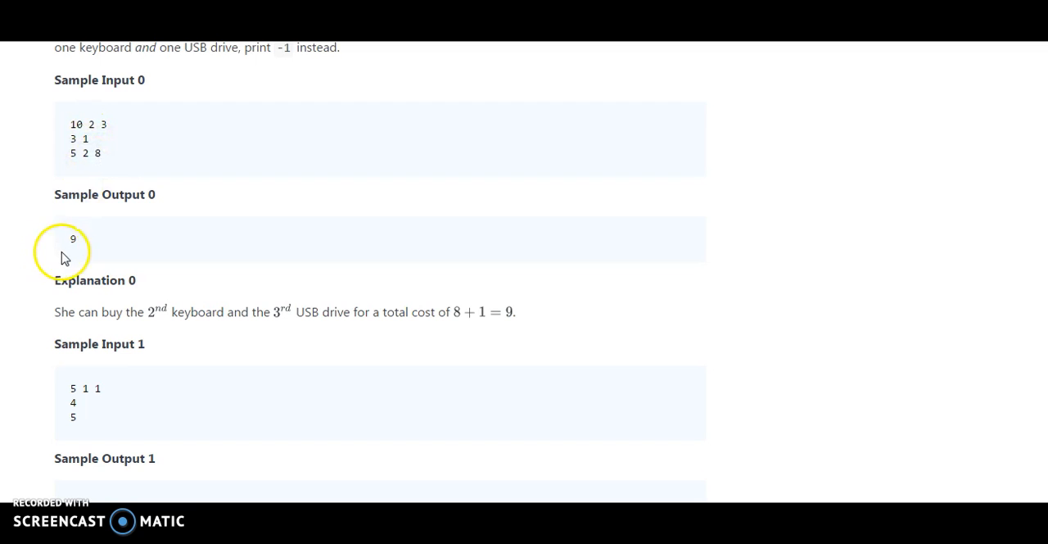
mouse_move(92, 252)
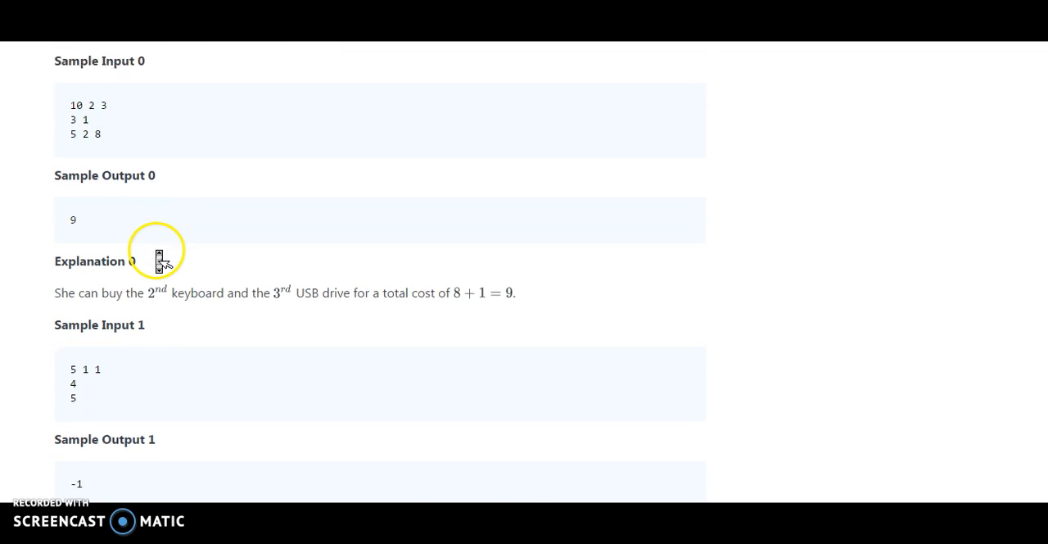
scroll(down, 3)
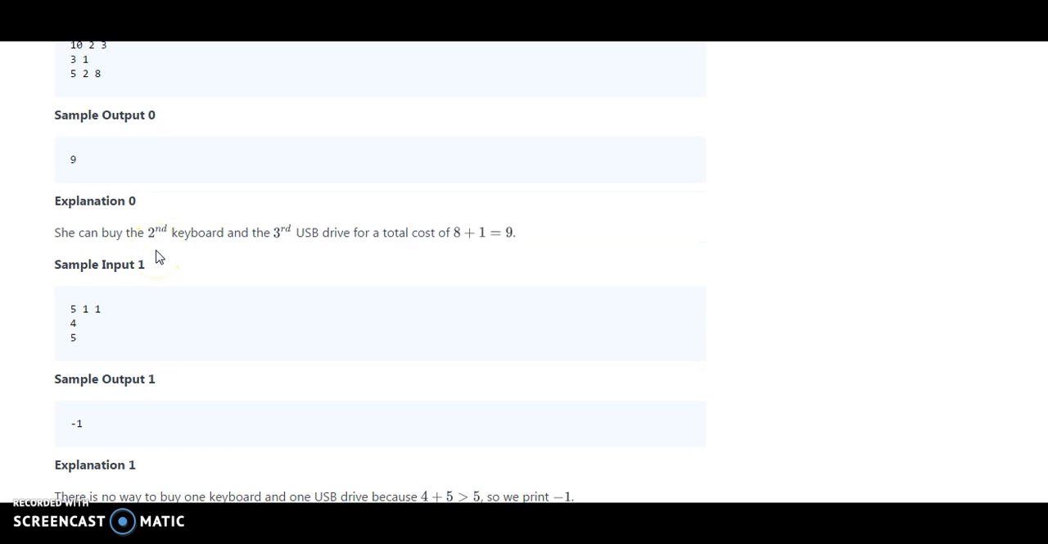
scroll(down, 3)
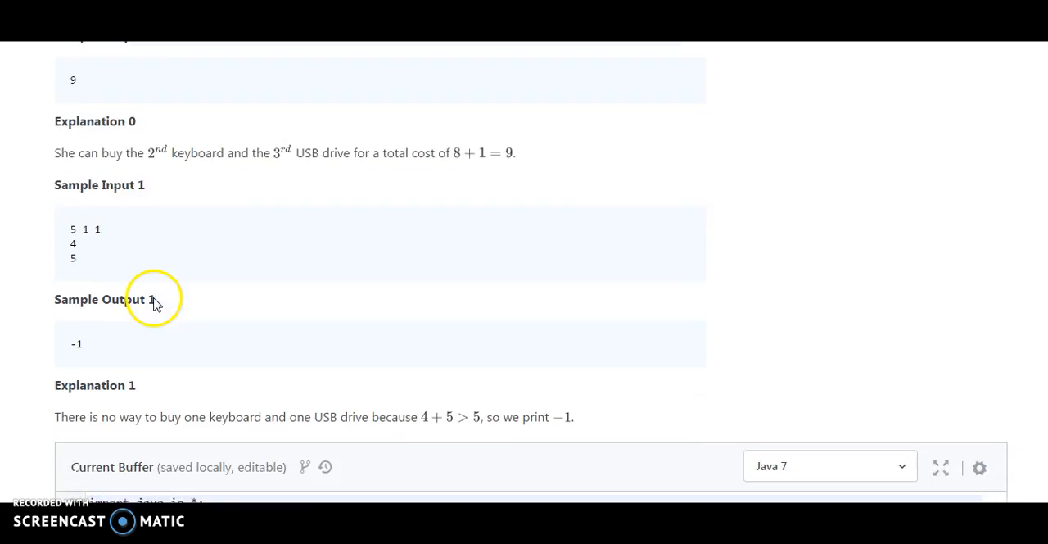
mouse_move(74, 226)
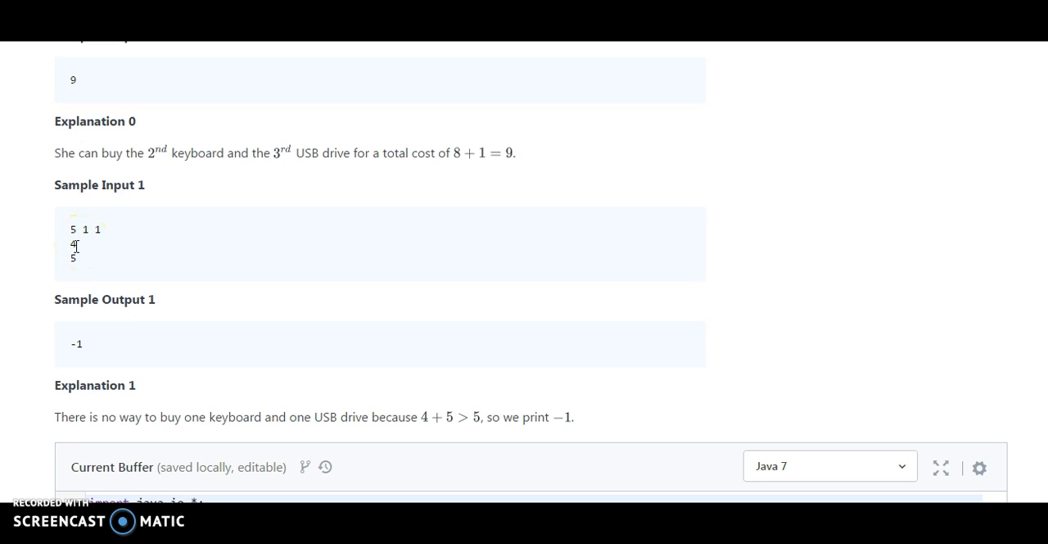
mouse_move(74, 245)
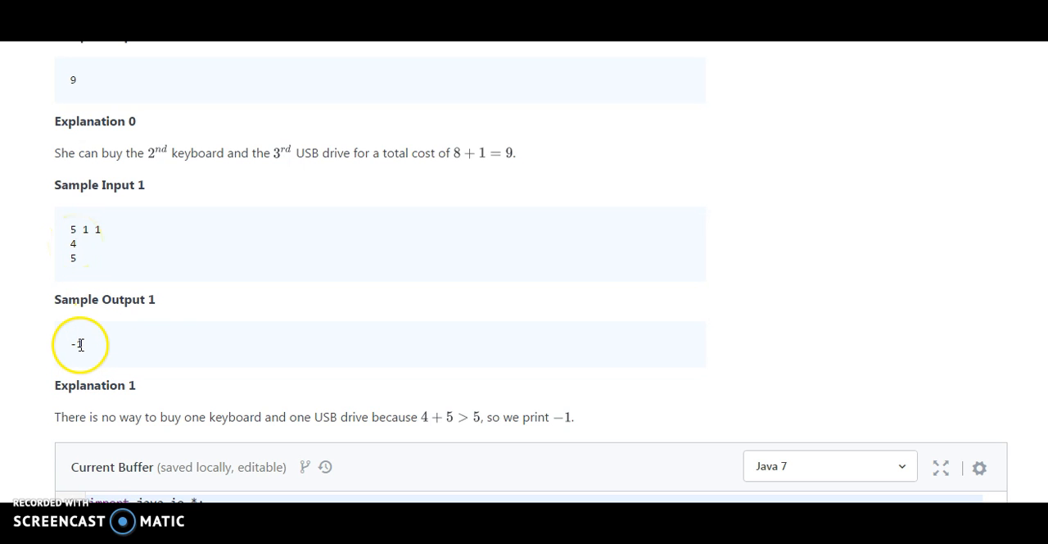
scroll(down, 3)
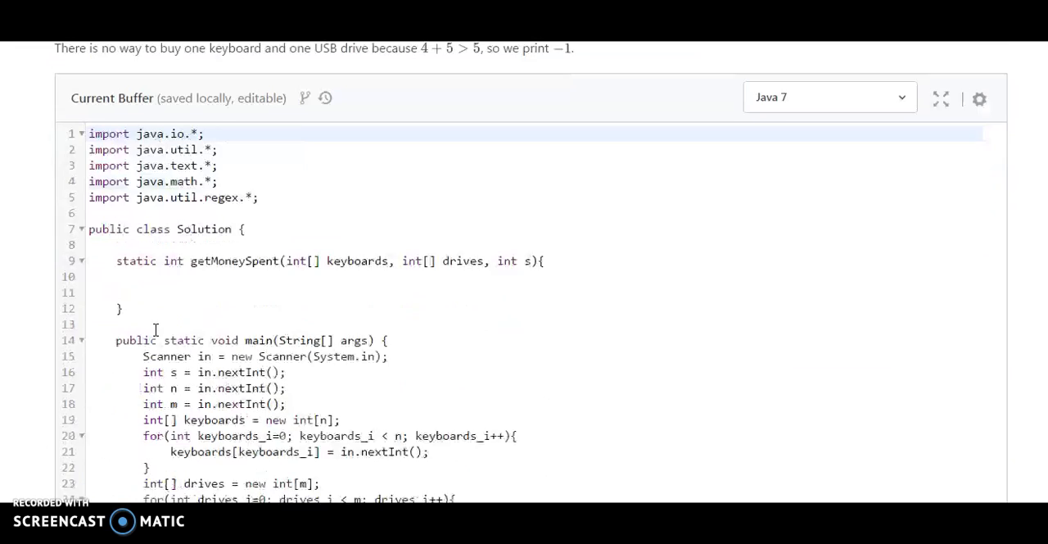
scroll(down, 3)
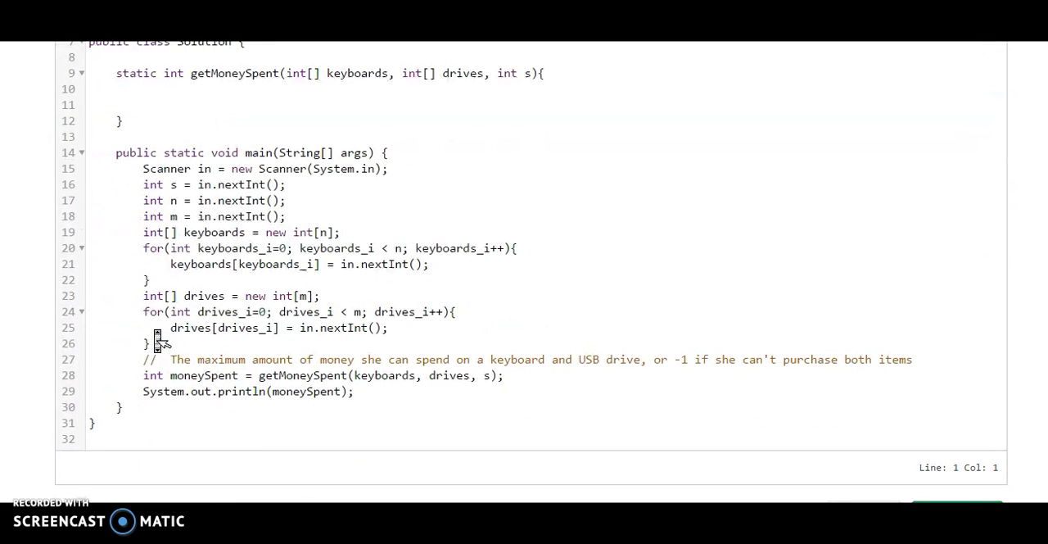
scroll(up, 3)
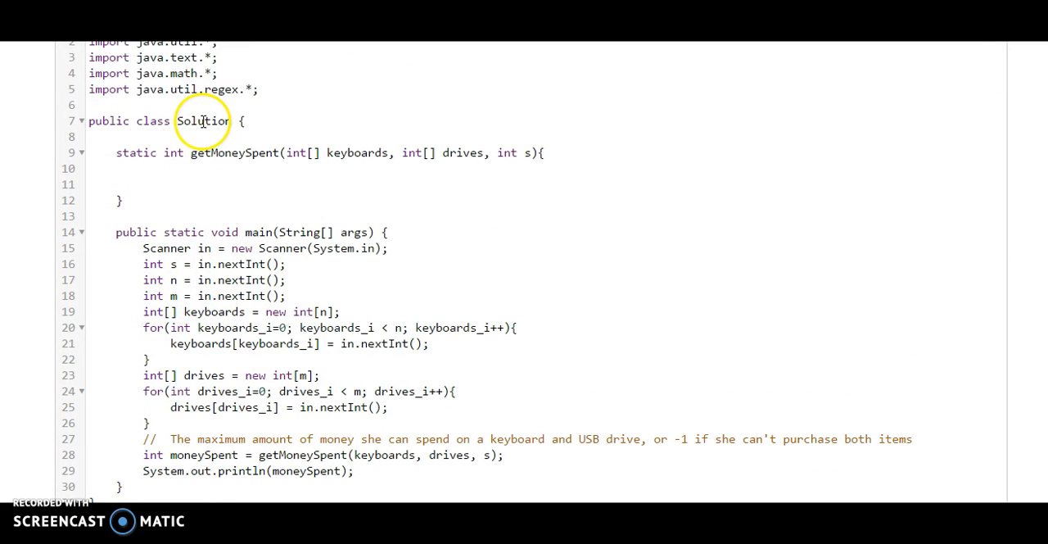
mouse_move(186, 242)
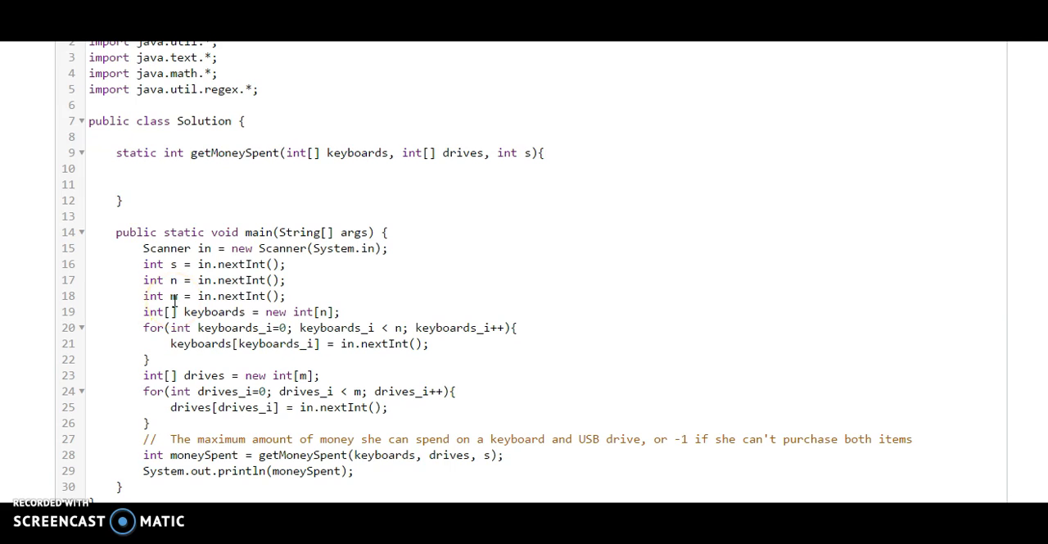
mouse_move(276, 426)
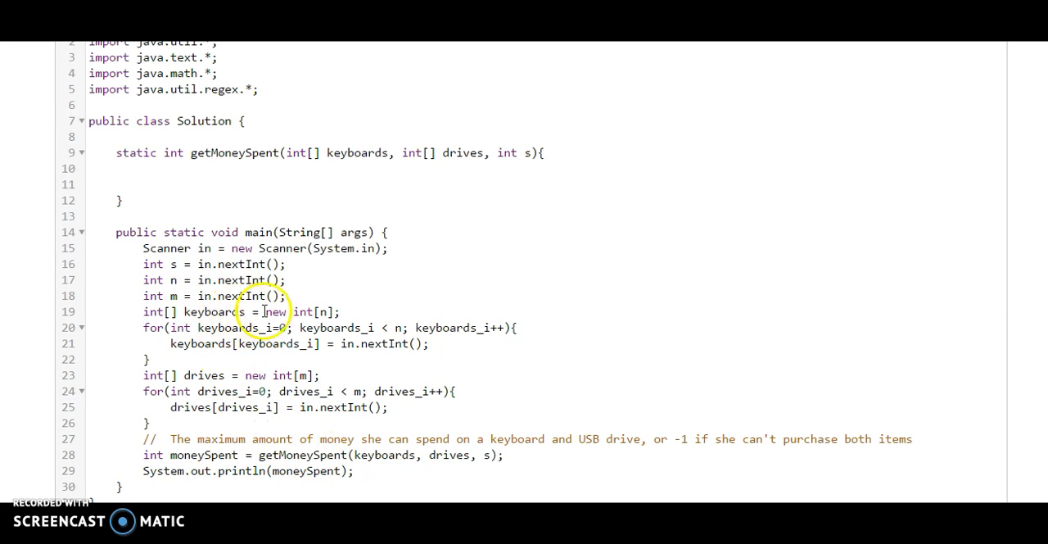
mouse_move(344, 445)
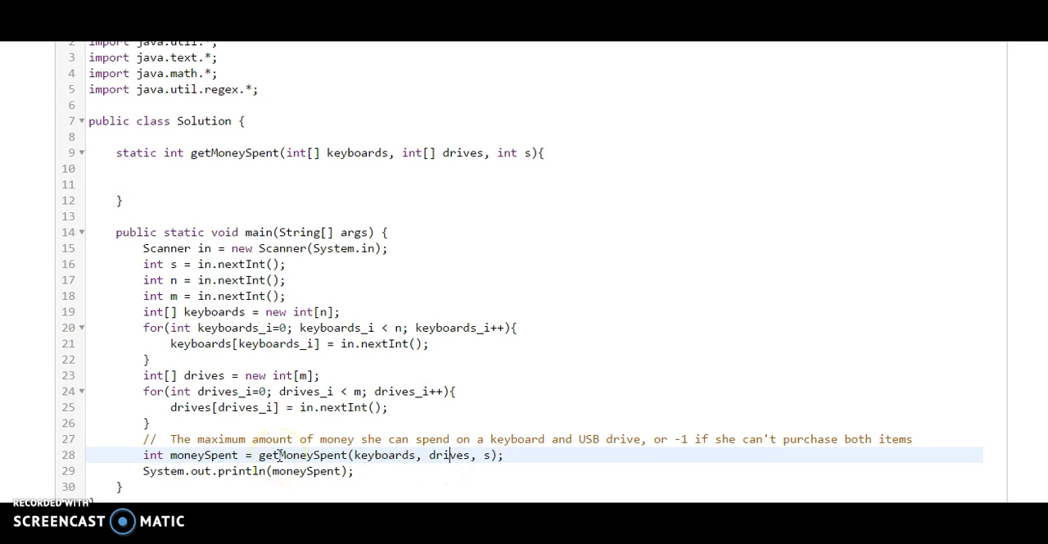
mouse_move(200, 212)
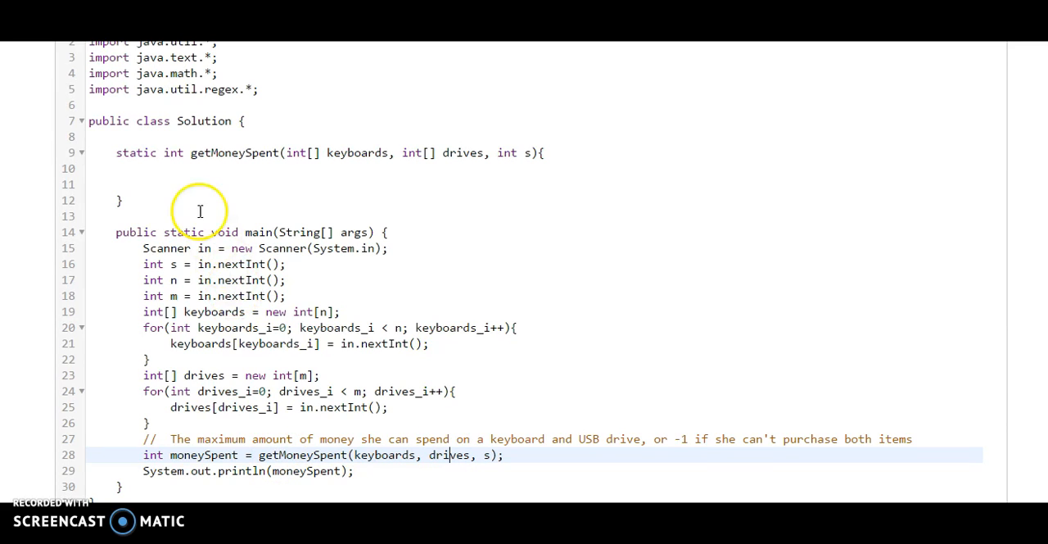
mouse_move(151, 165)
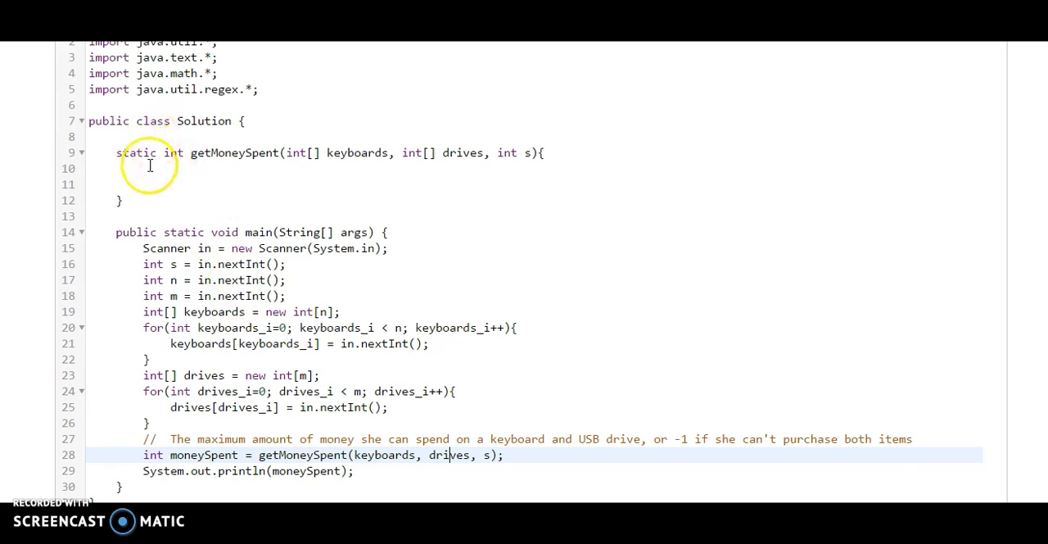
Step: Write List<Integer> crossProduct = new ArrayList<>(); as the method's first line
text(L)
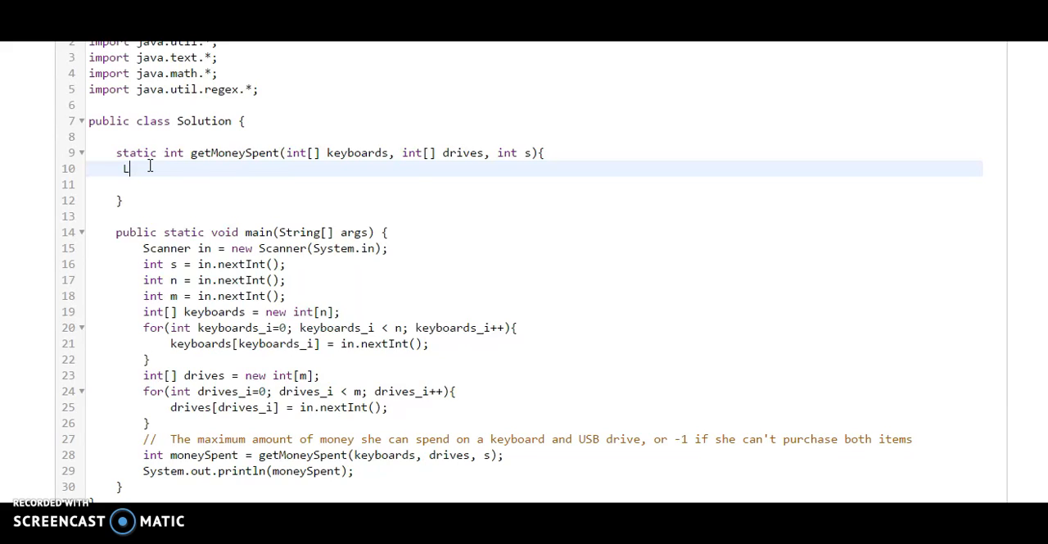
text(ist)
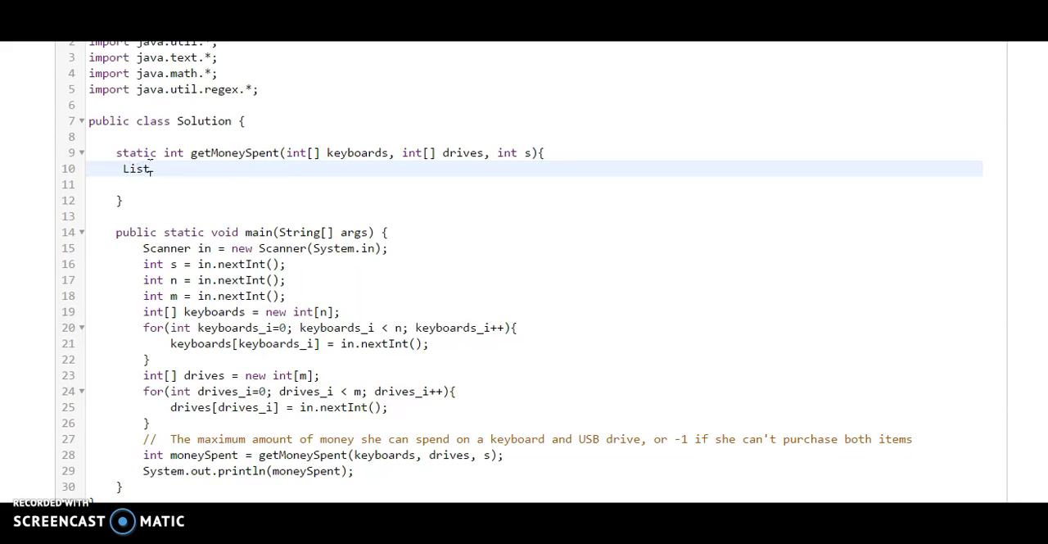
text(<In>)
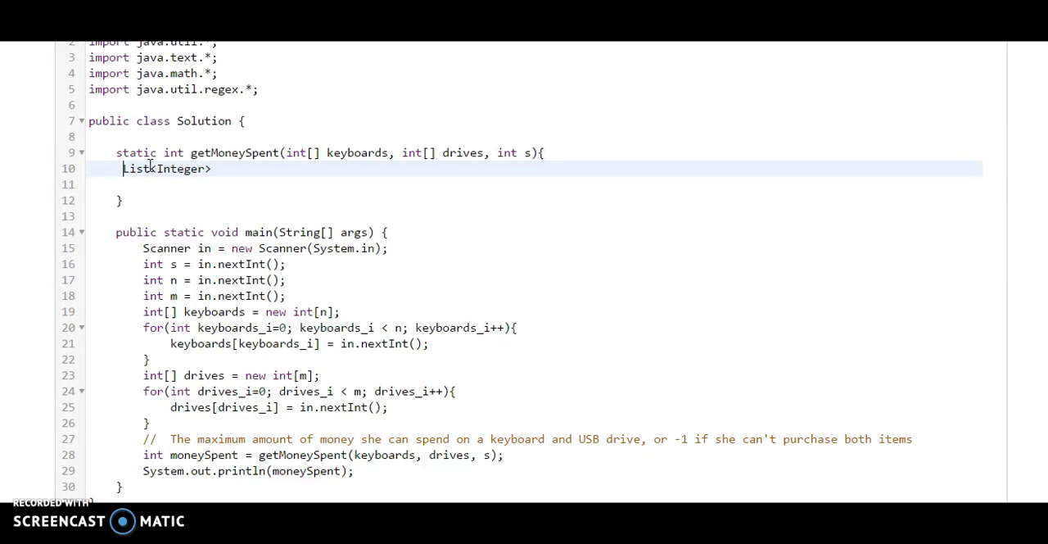
text(c)
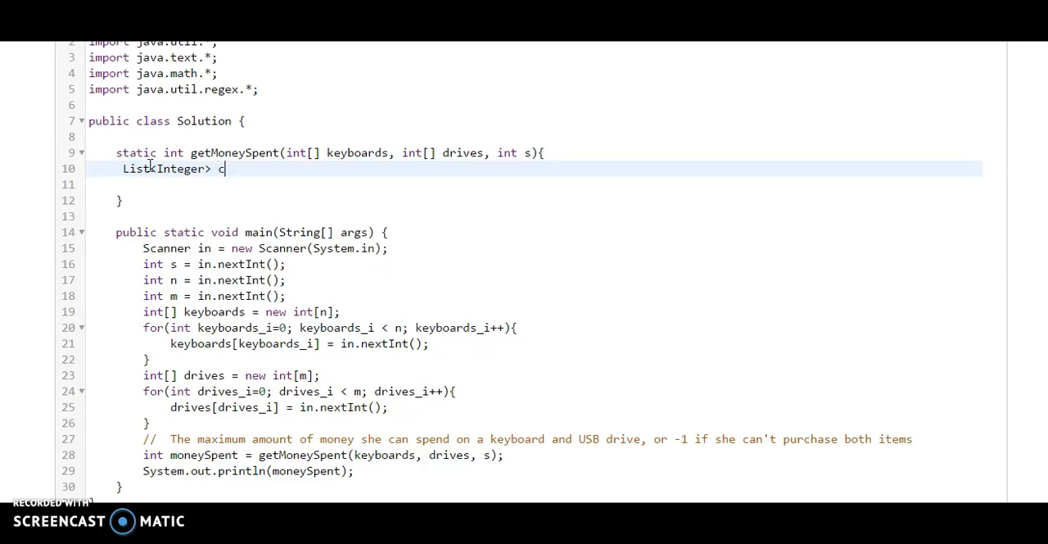
text(rossPr)
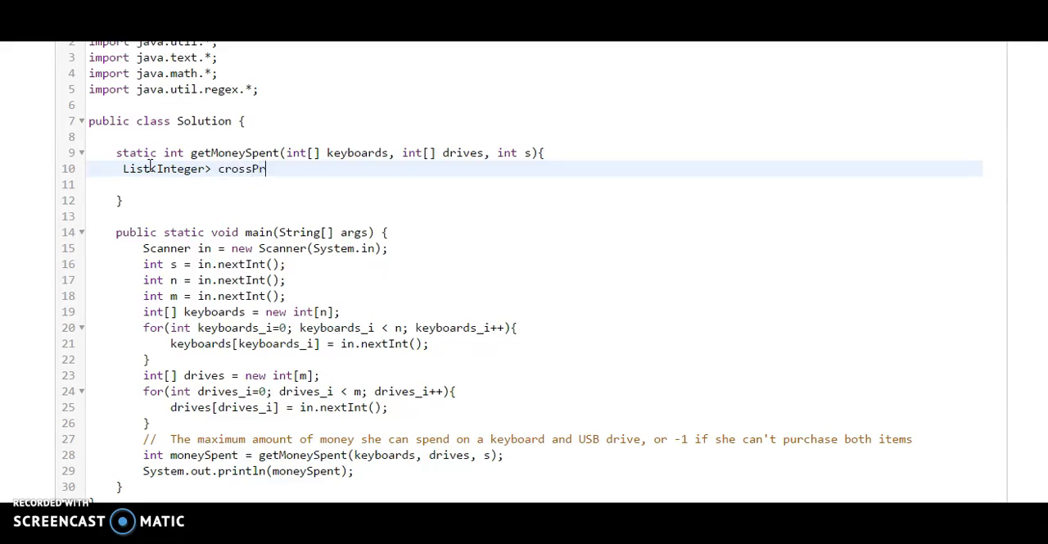
text(oduct = ne)
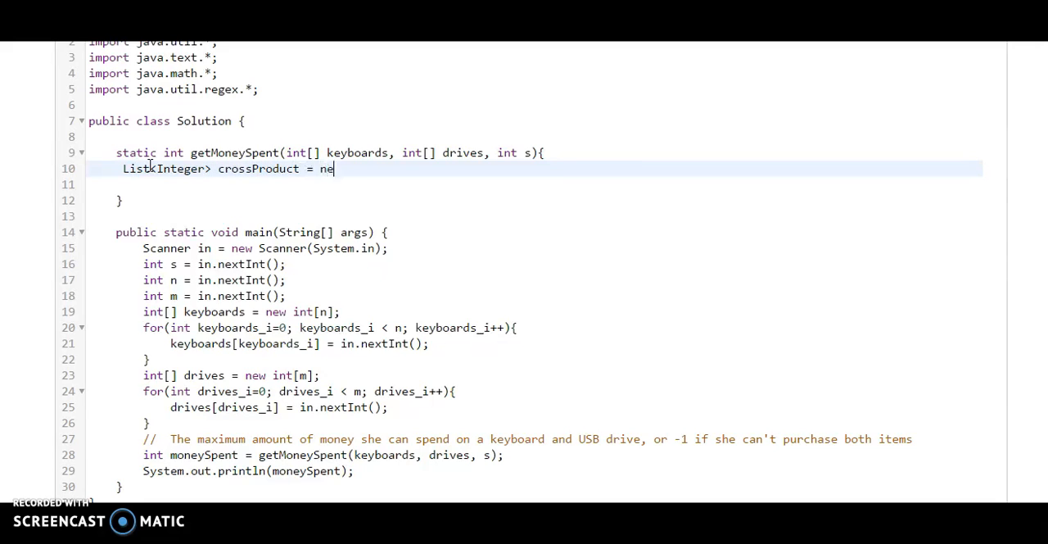
text(Arra)
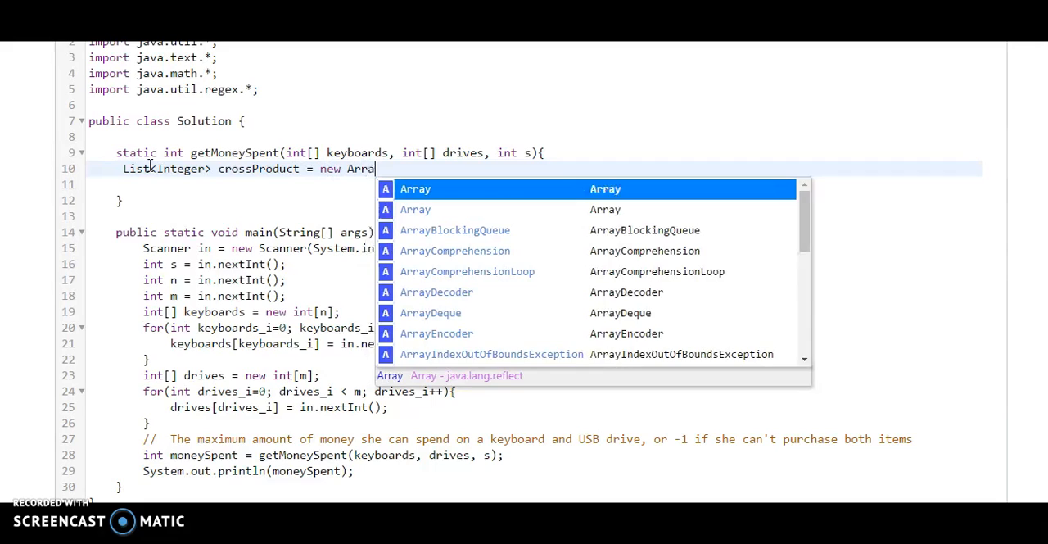
text(List)
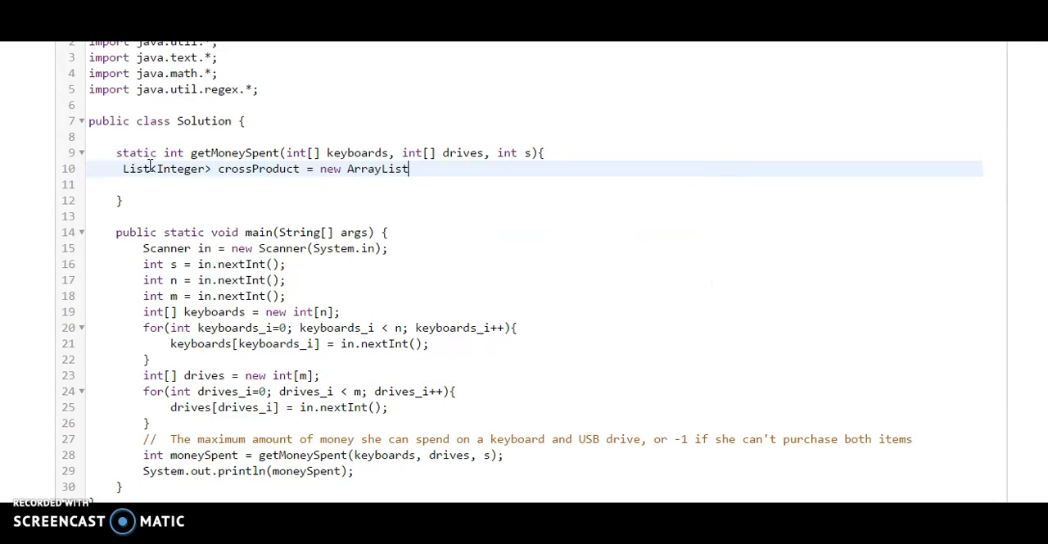
text(<>();)
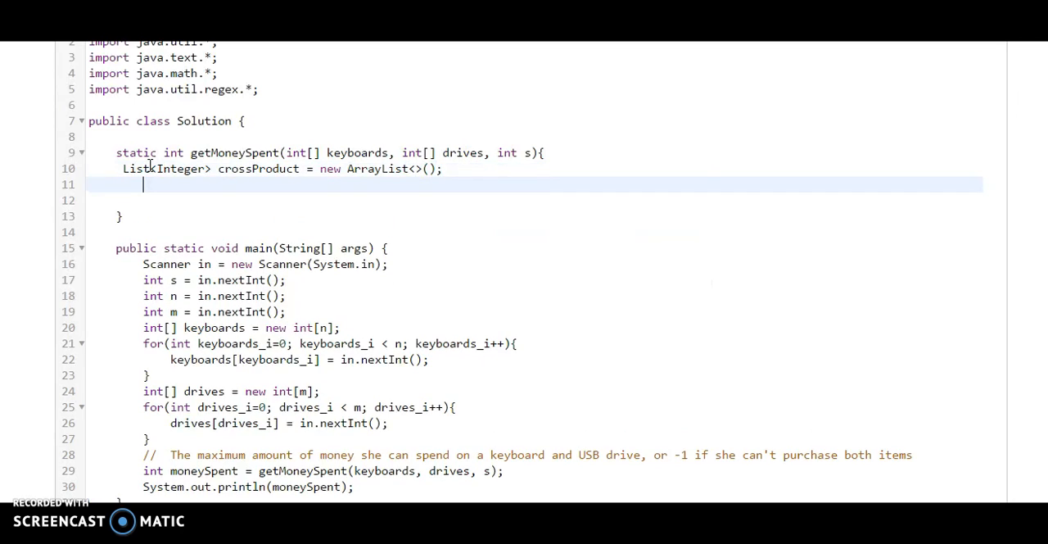
Step: Write nested for loops over keyboards (i) and drives (j) by their lengths
text(for)
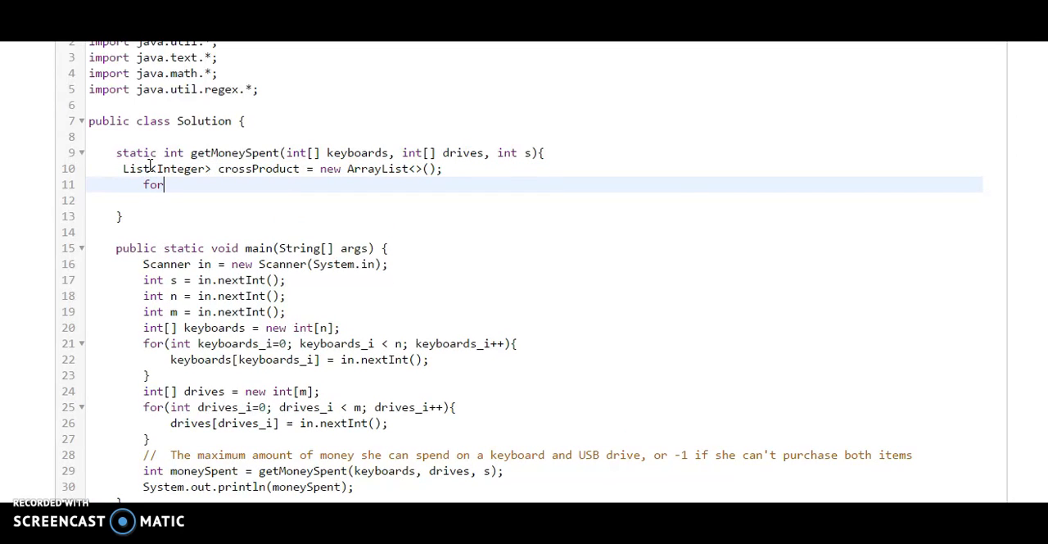
text((int i)
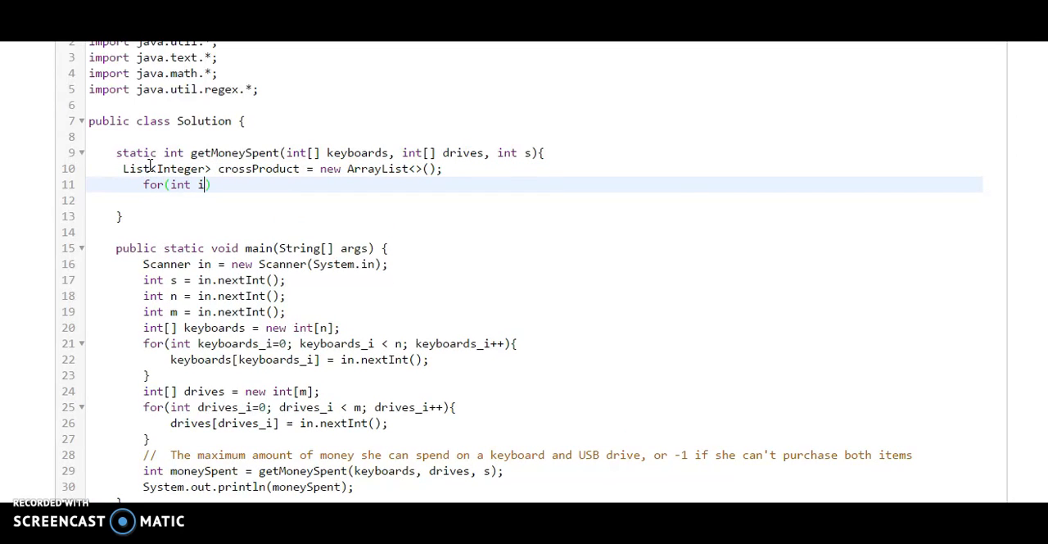
text(=0)
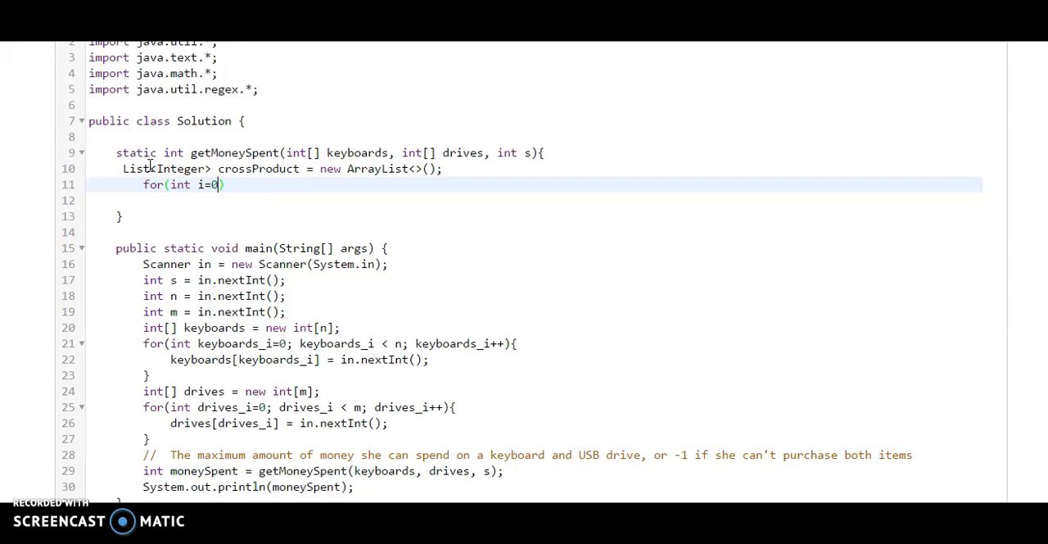
text(;)
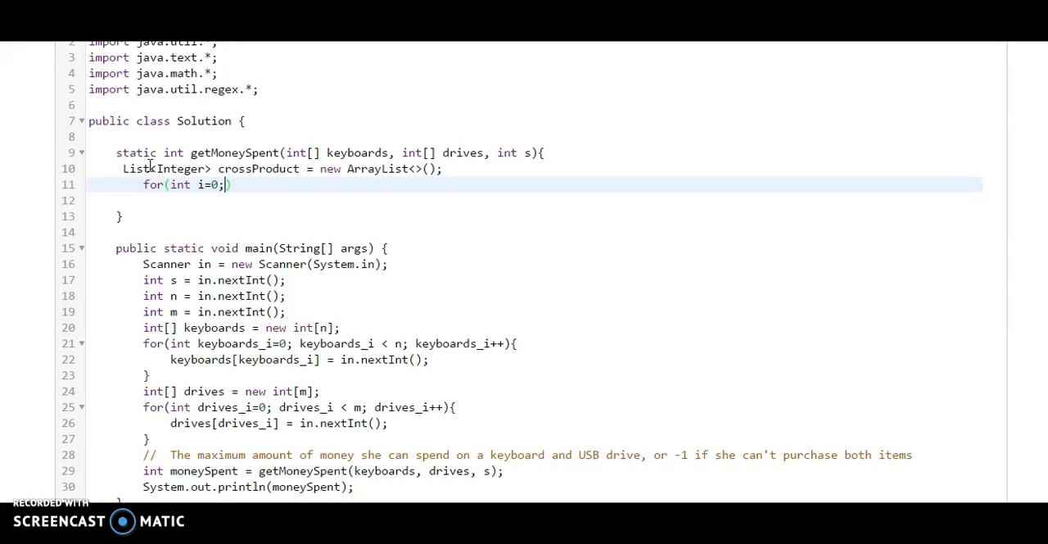
text(i<key)
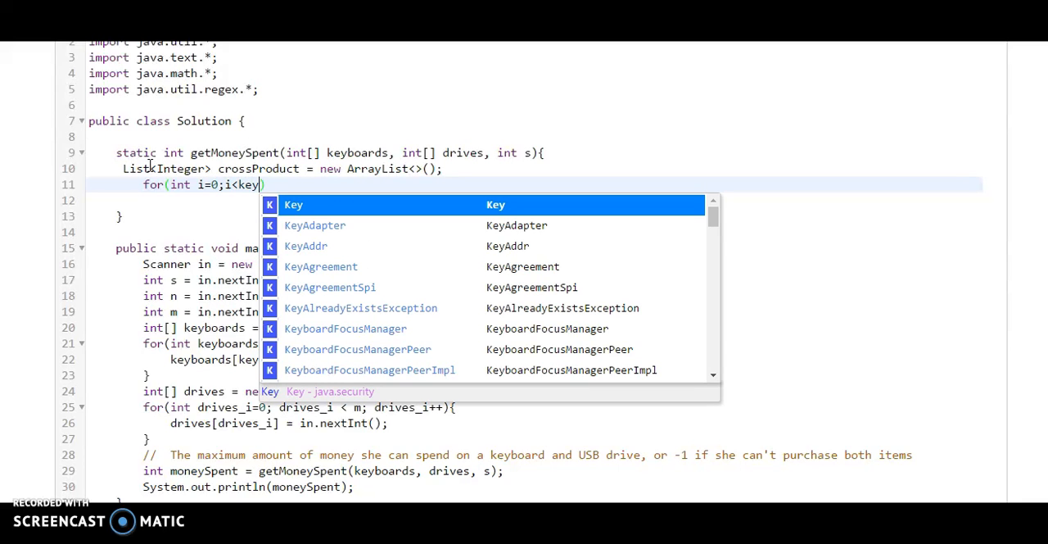
text(boards.length;i++)
click(532, 199)
text(for(int )
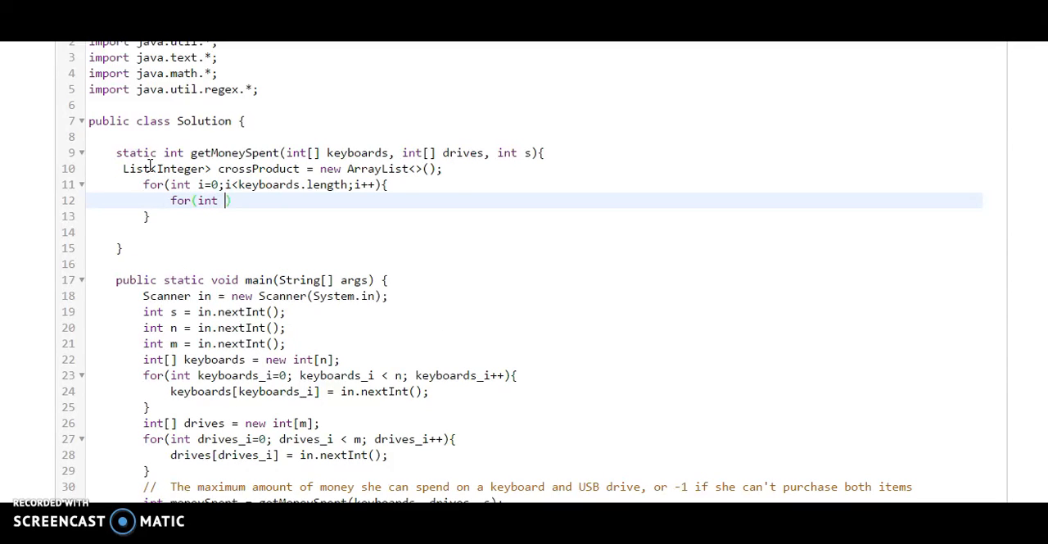
text(j=0;)
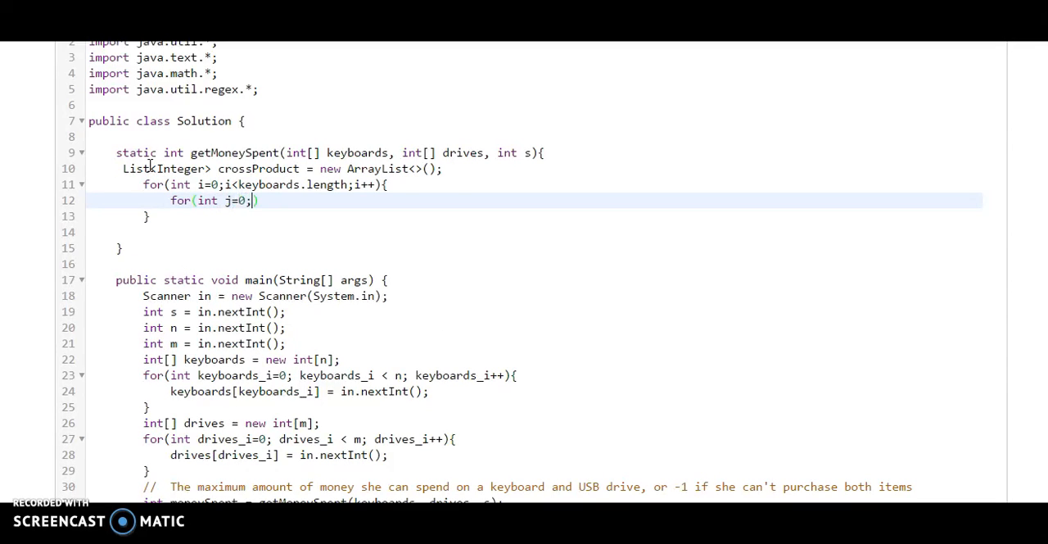
text(j<)
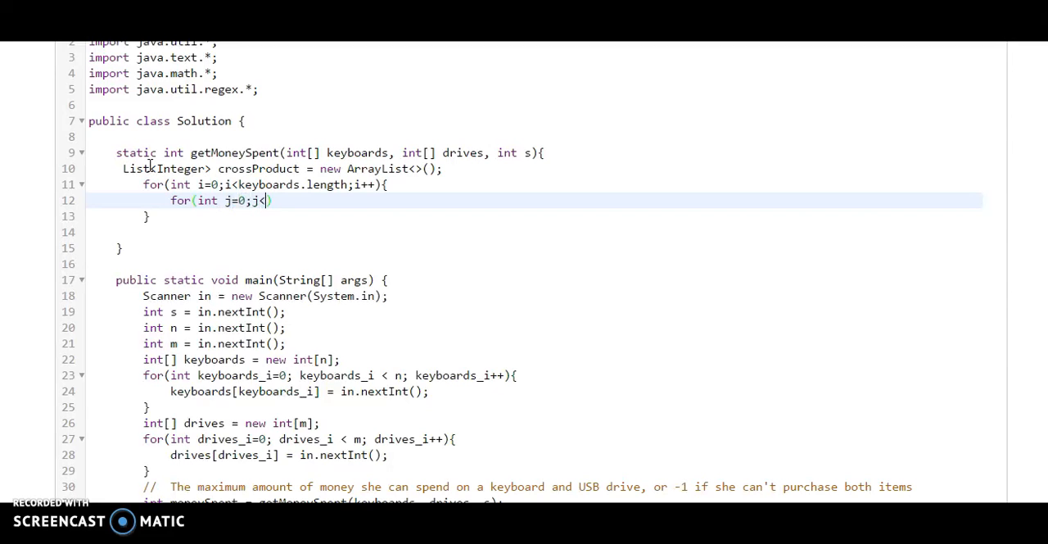
text(drives)
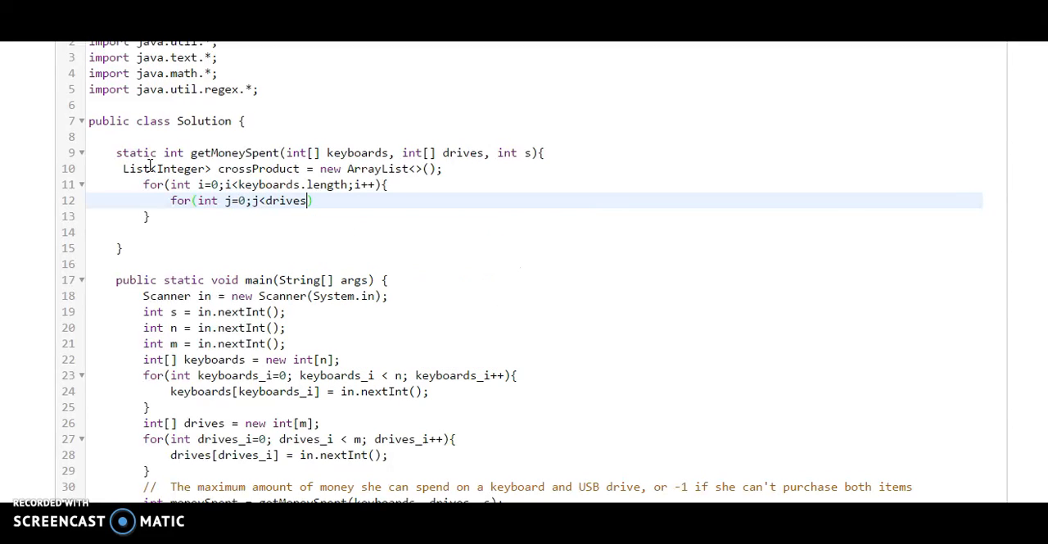
text(.length)
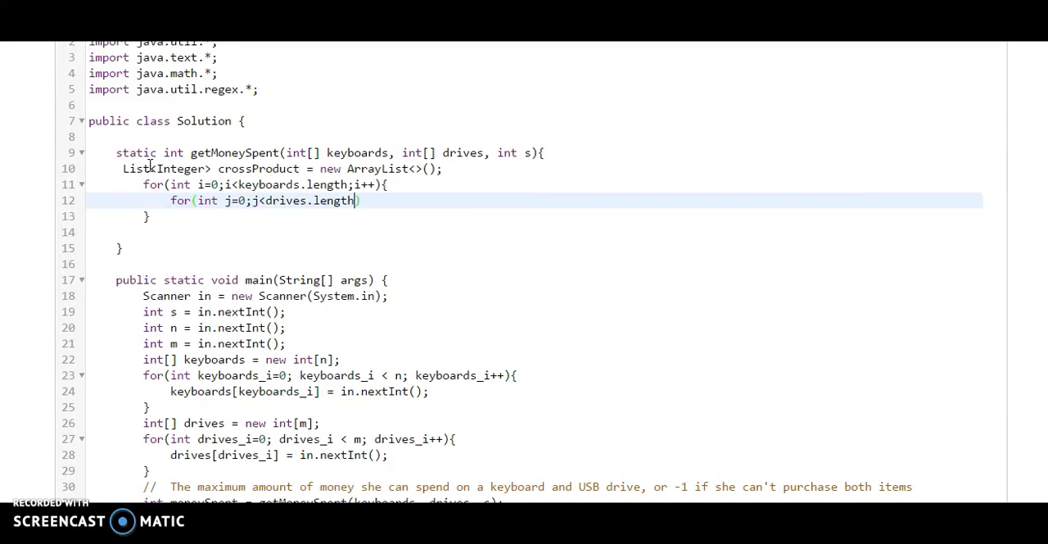
text(;j++)
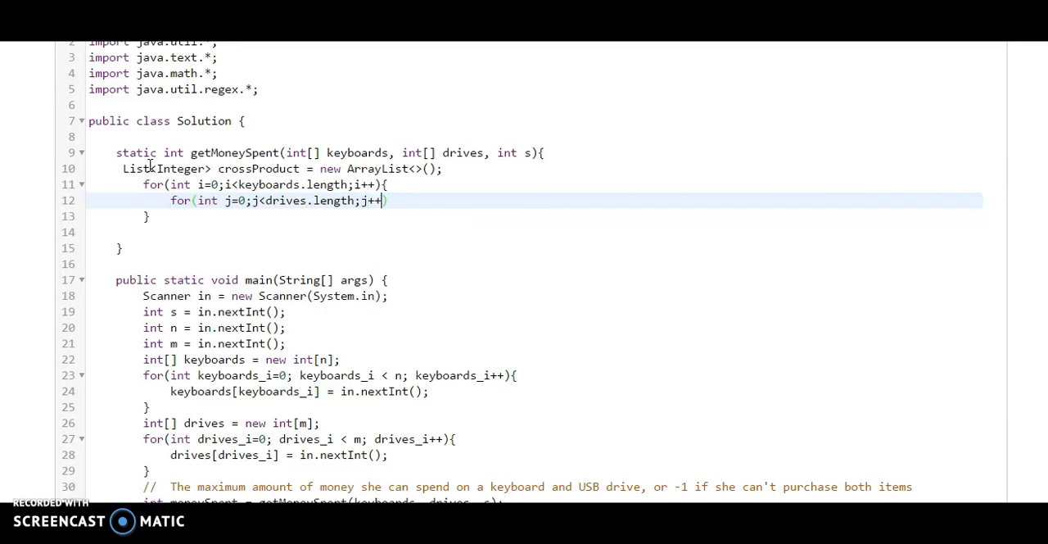
key(enter)
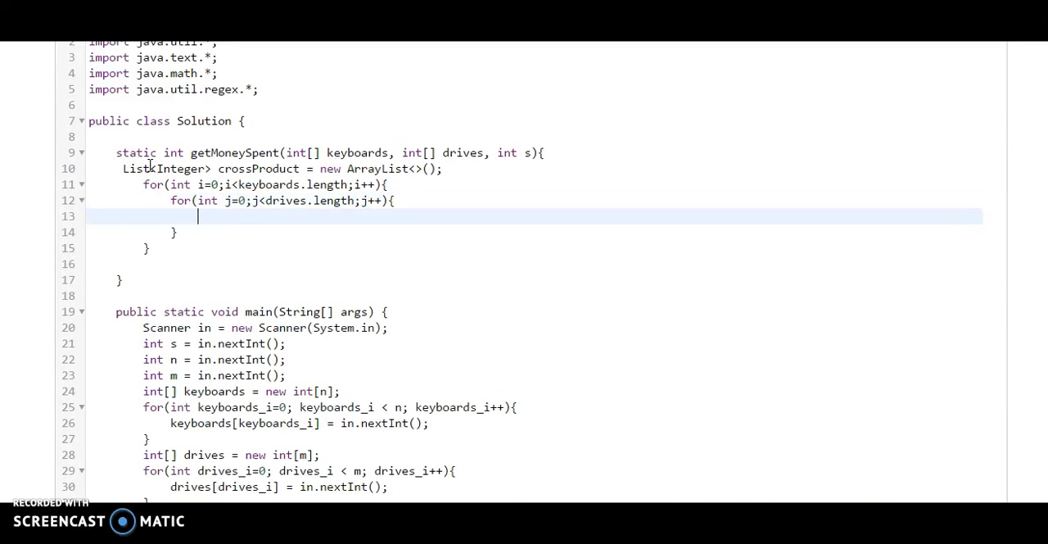
Step: Compute int sum = keyboards[i] + drives[j]; inside the inner loop
text(int sum = key)
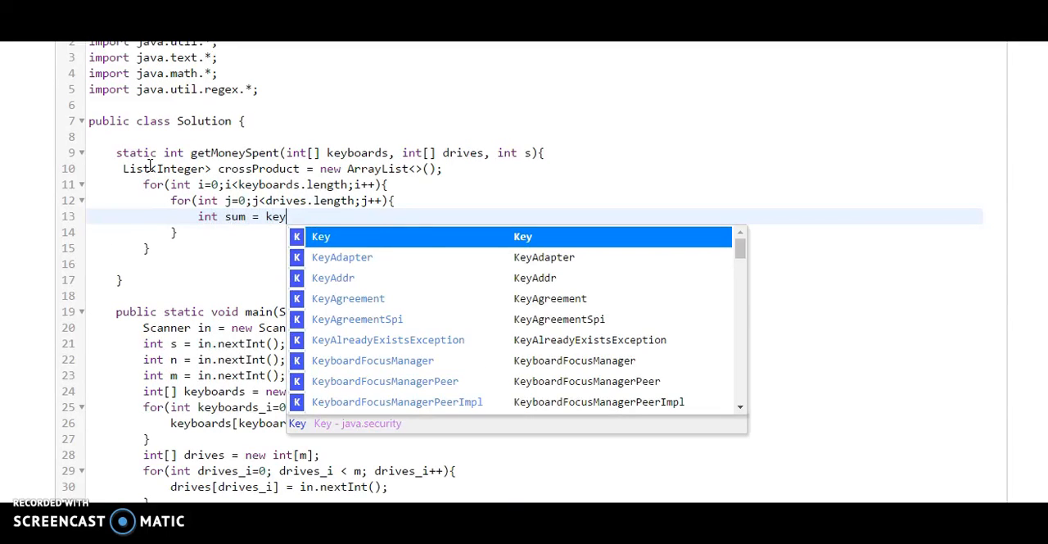
text(boa)
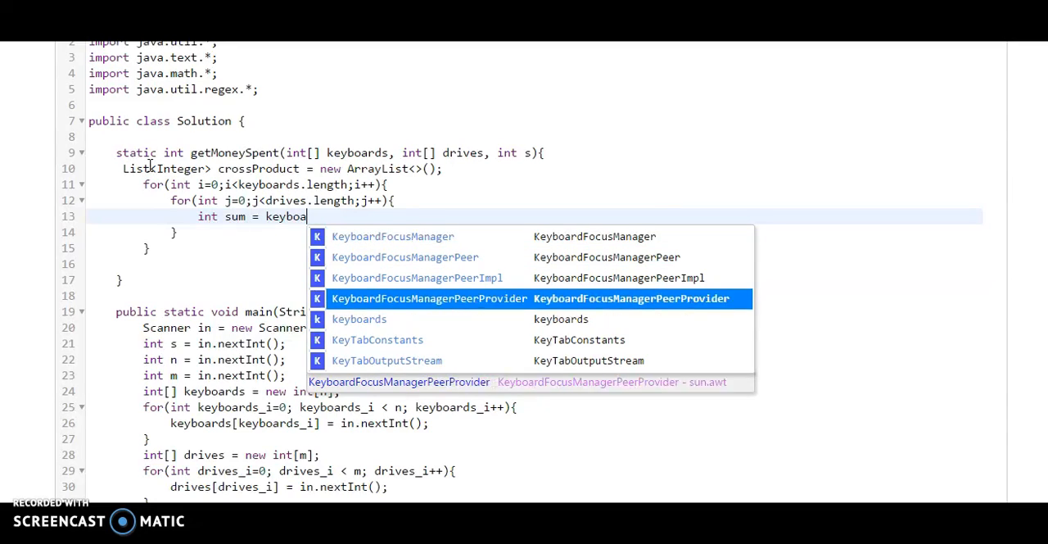
click(358, 317)
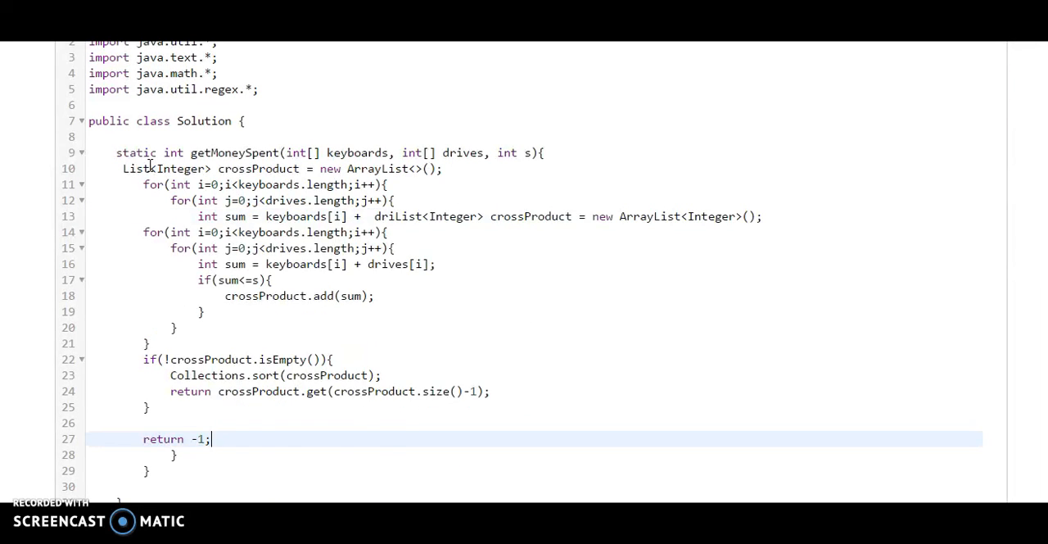
text(drives)
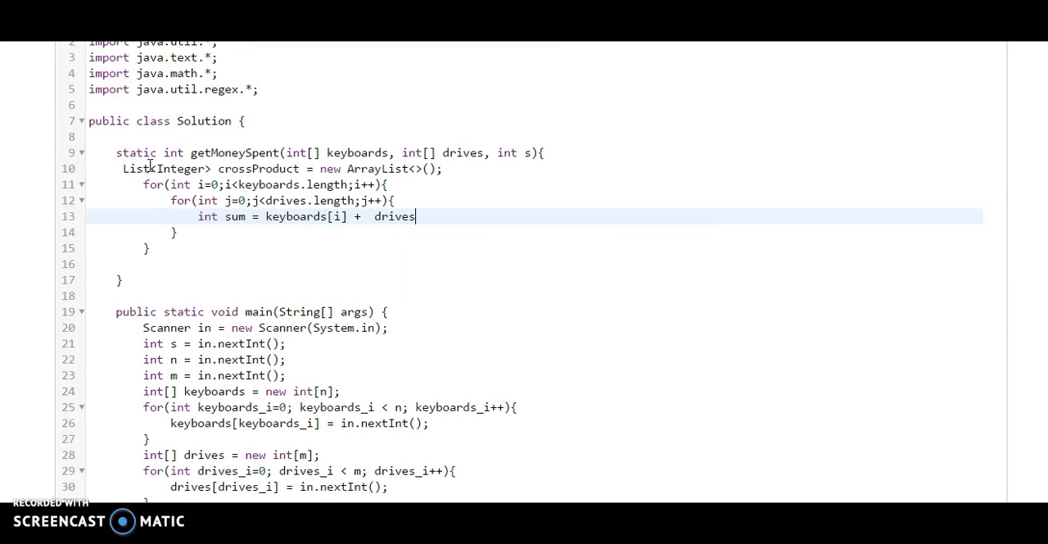
text([])
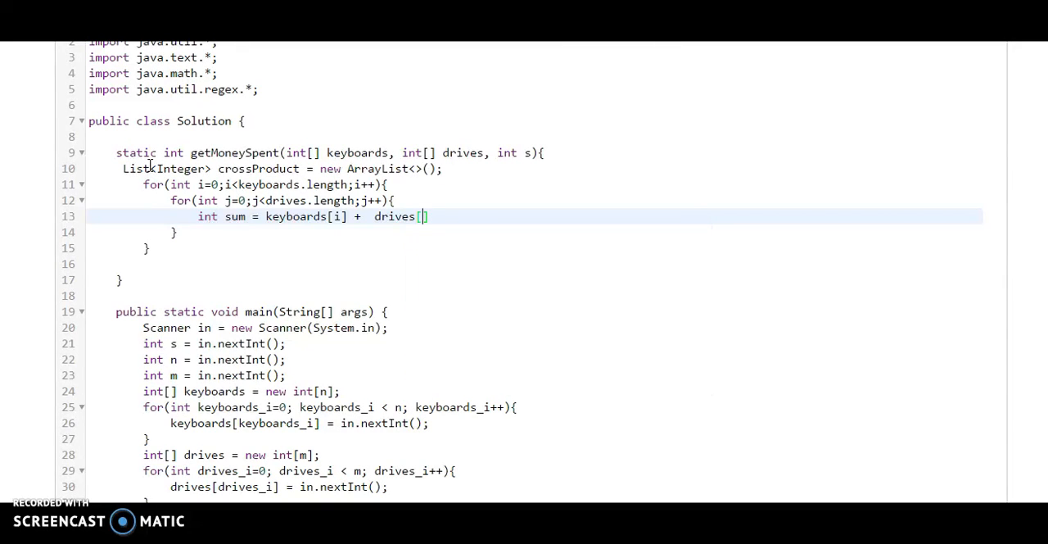
text(j];)
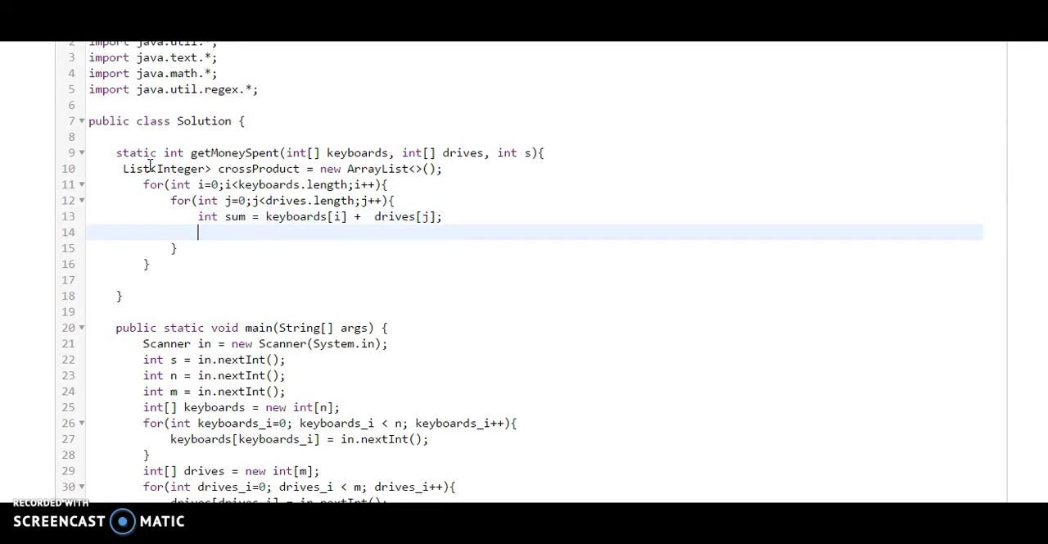
Step: Add sum to crossProduct when sum <= s, closing the loop braces
text(if)
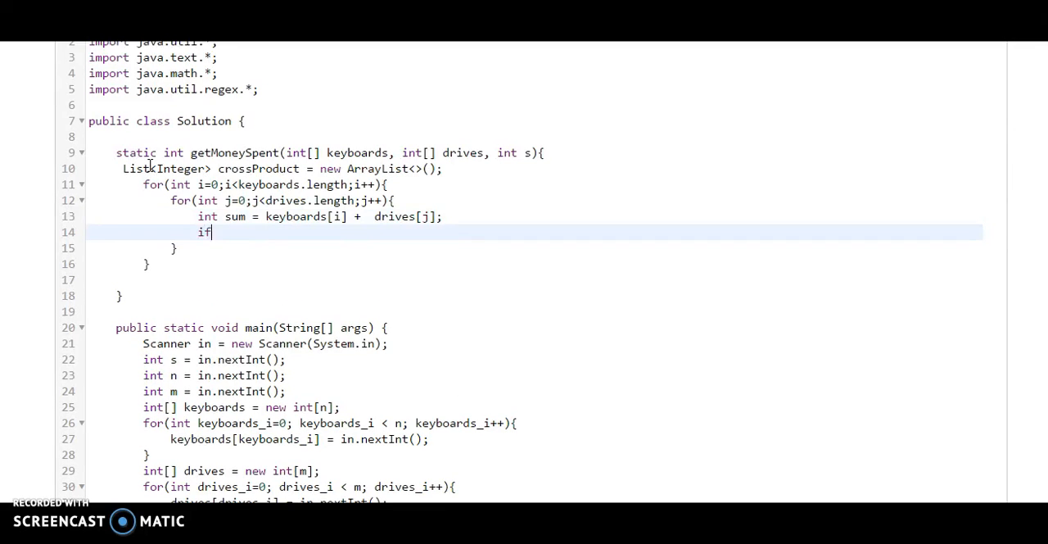
text((sum<)
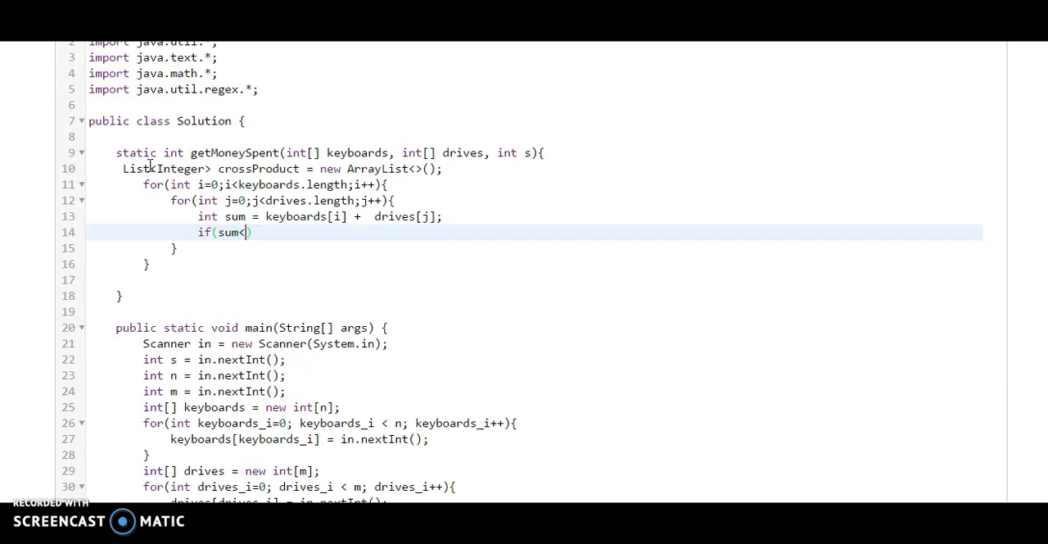
text(=s)
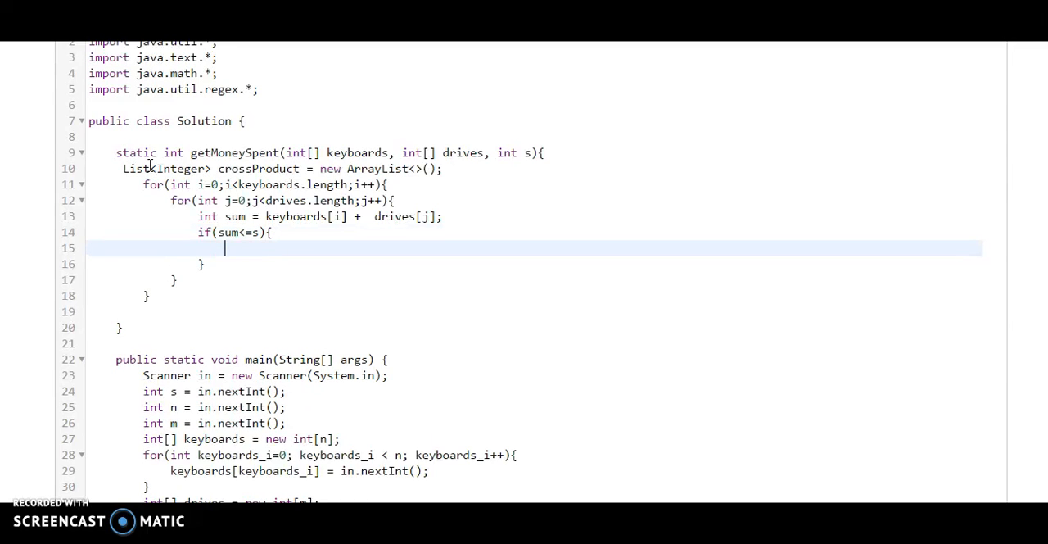
text(cro)
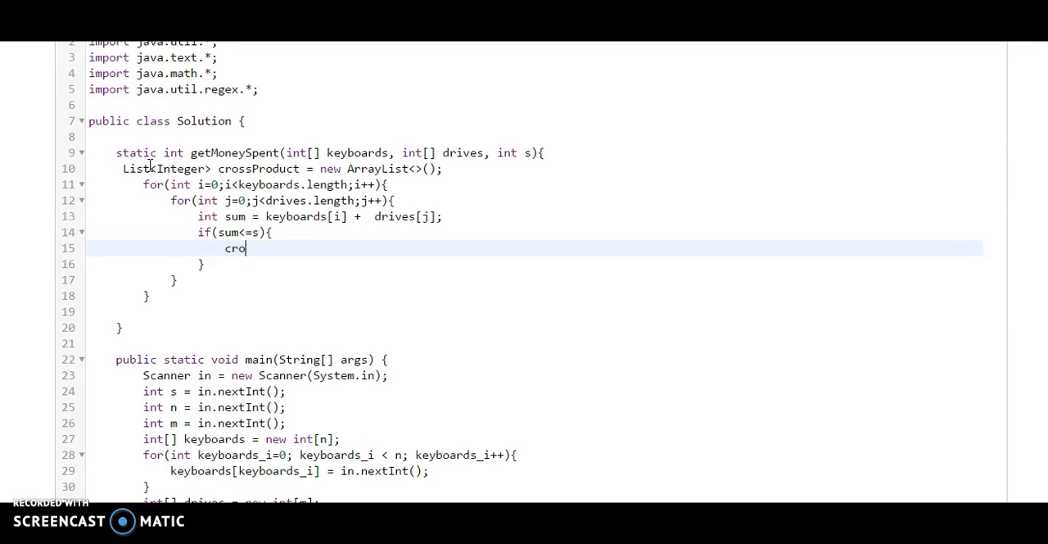
text(ssProduct)
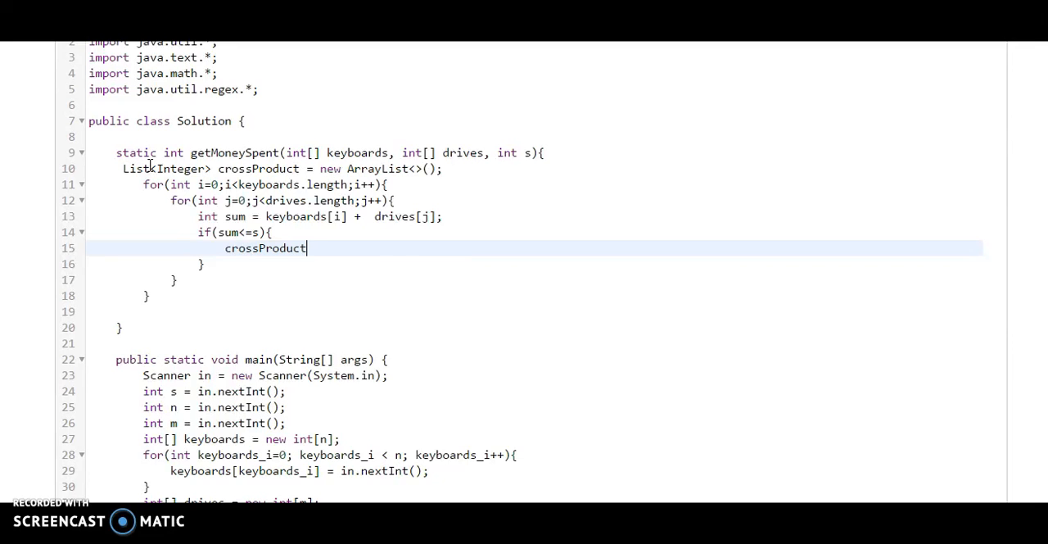
text(.add())
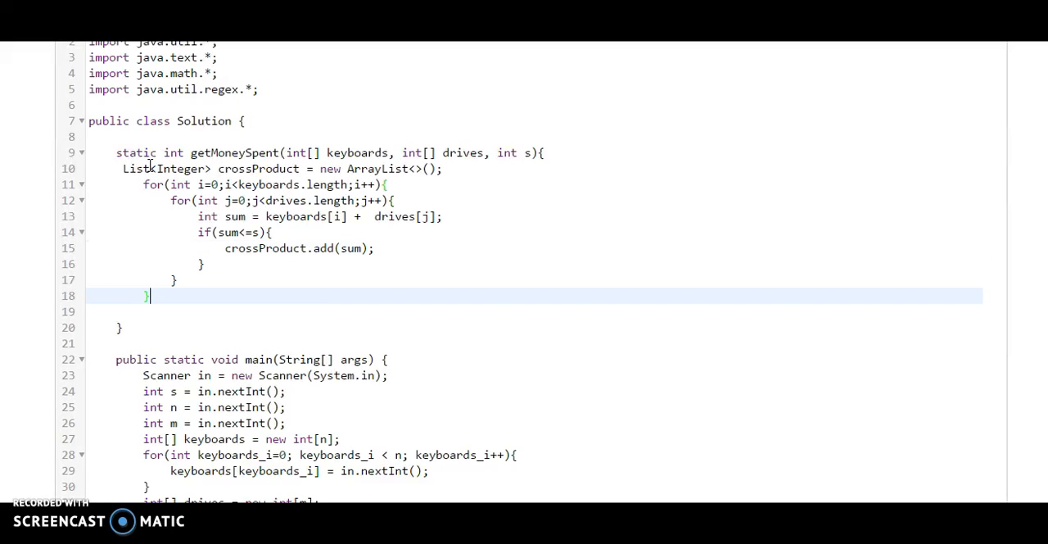
Step: Add an if(!crossProduct.isEmpty()) check with return -1 as the fallback
key(Return)
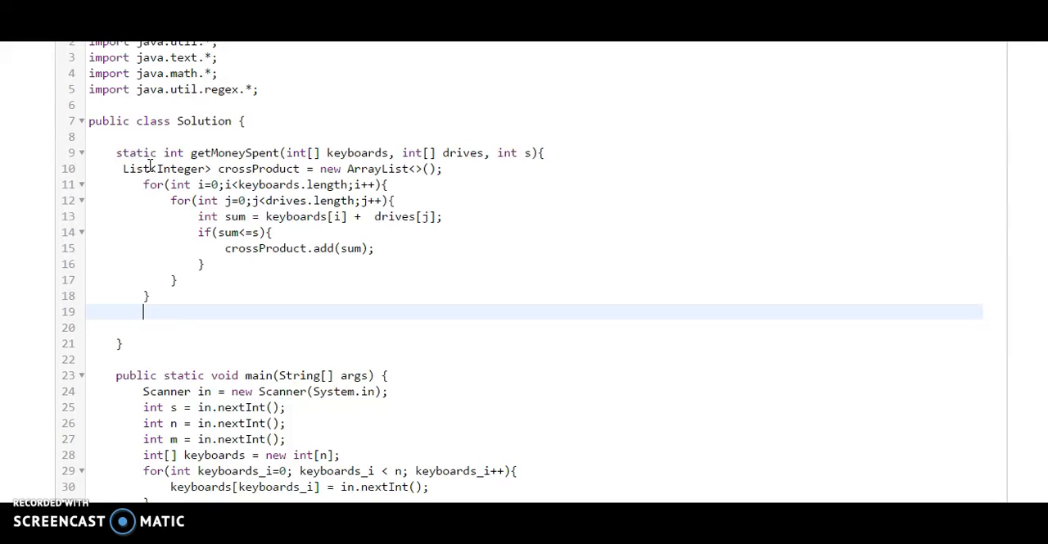
text(if()
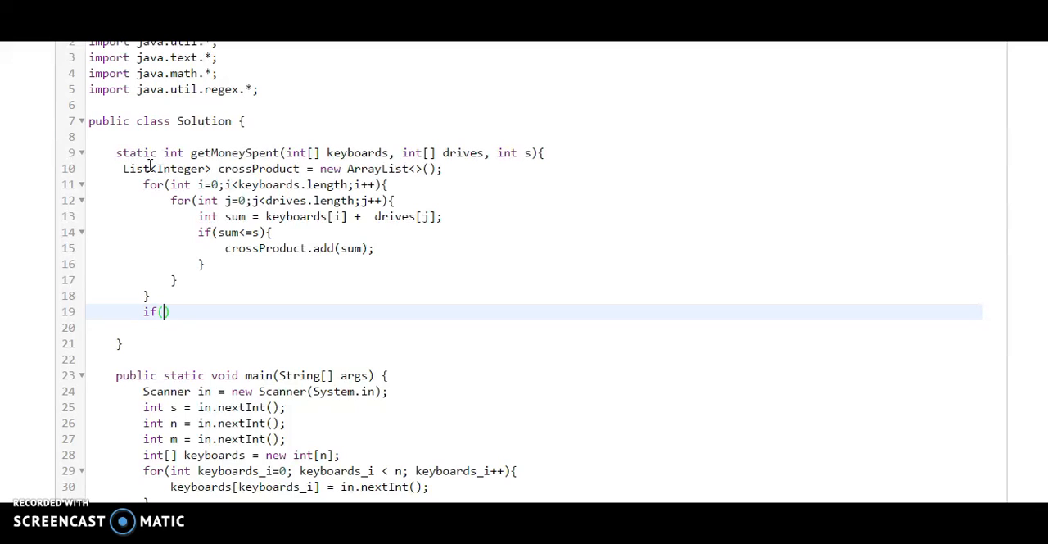
text(!cro)
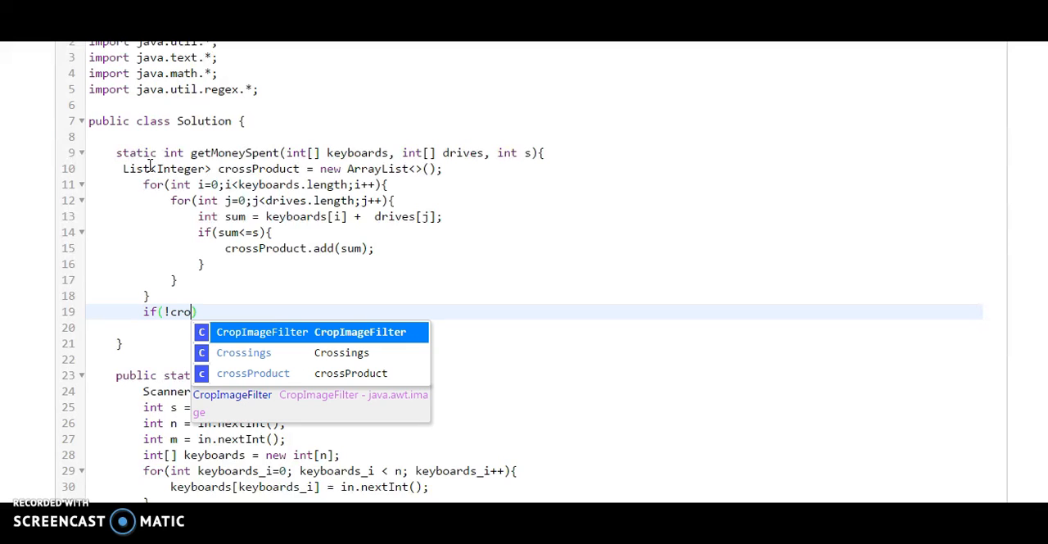
click(252, 373)
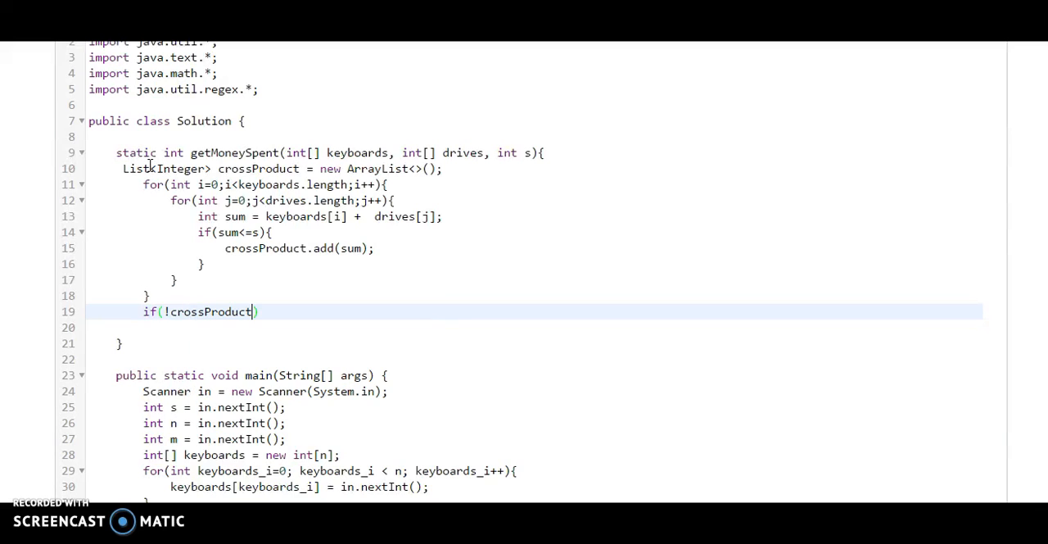
text(.isEmpty()
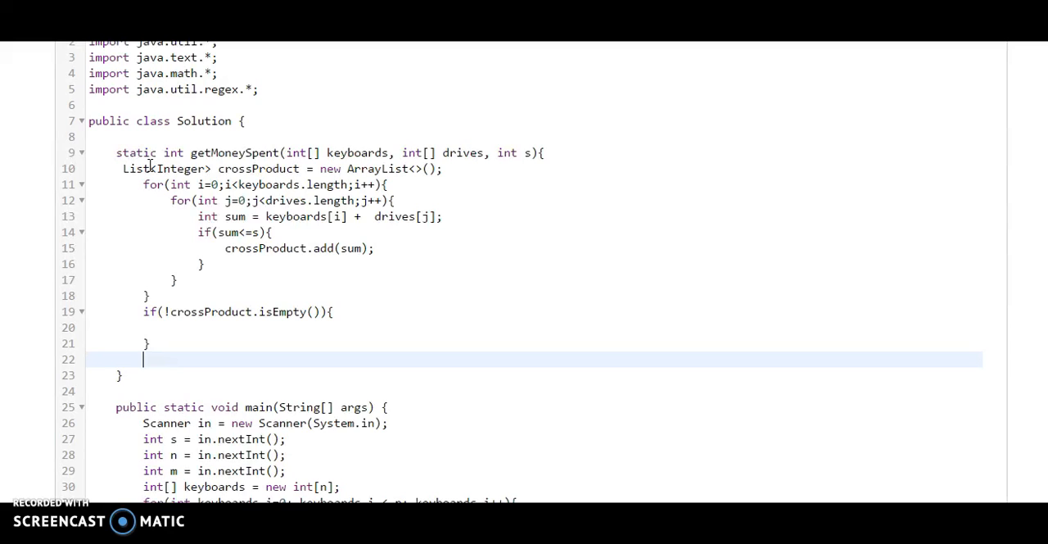
text(ret)
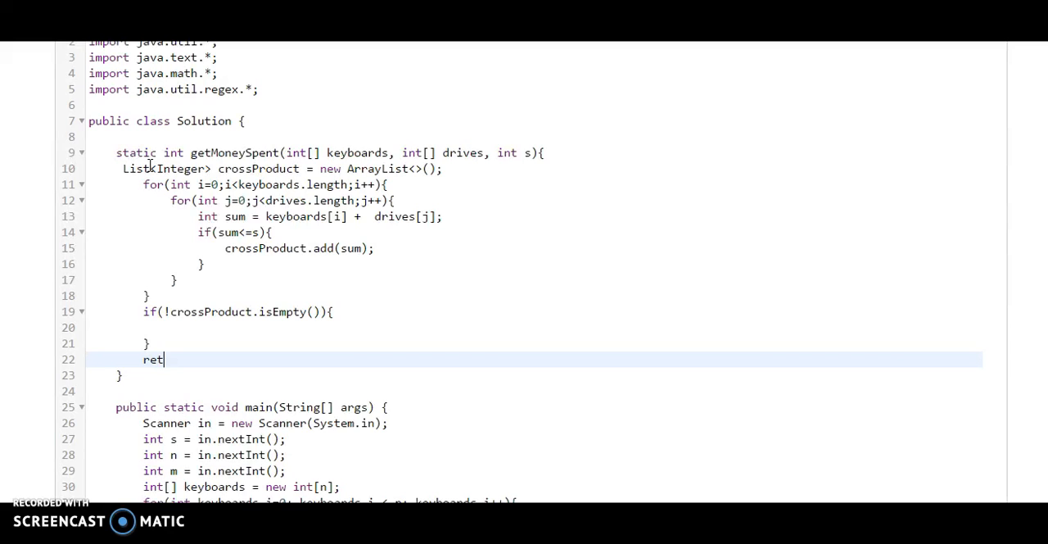
text(urn -1;)
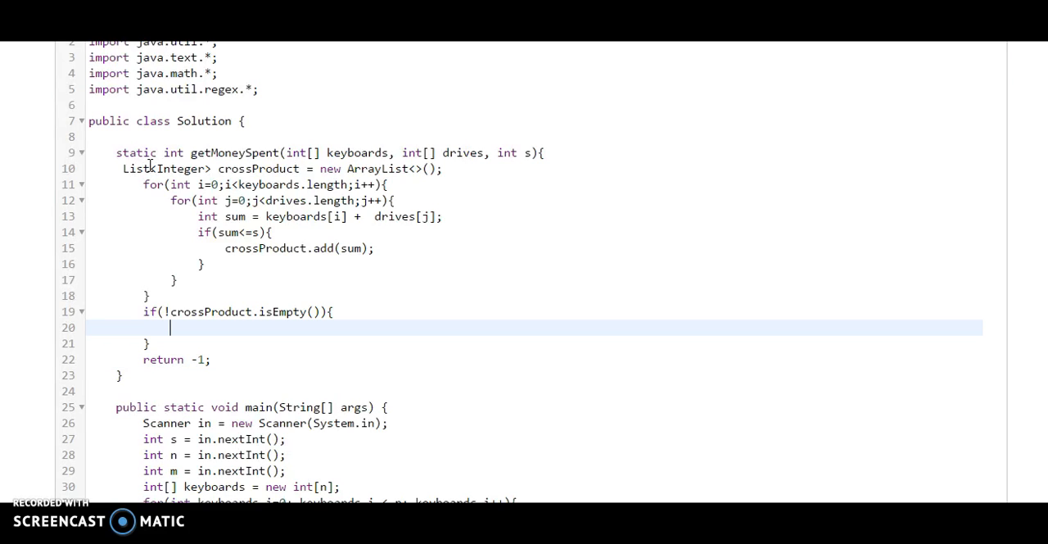
Step: Sort crossProduct with Collections.sort and return crossProduct.get(crossProduct.size()-1)
text(Collections.sort)
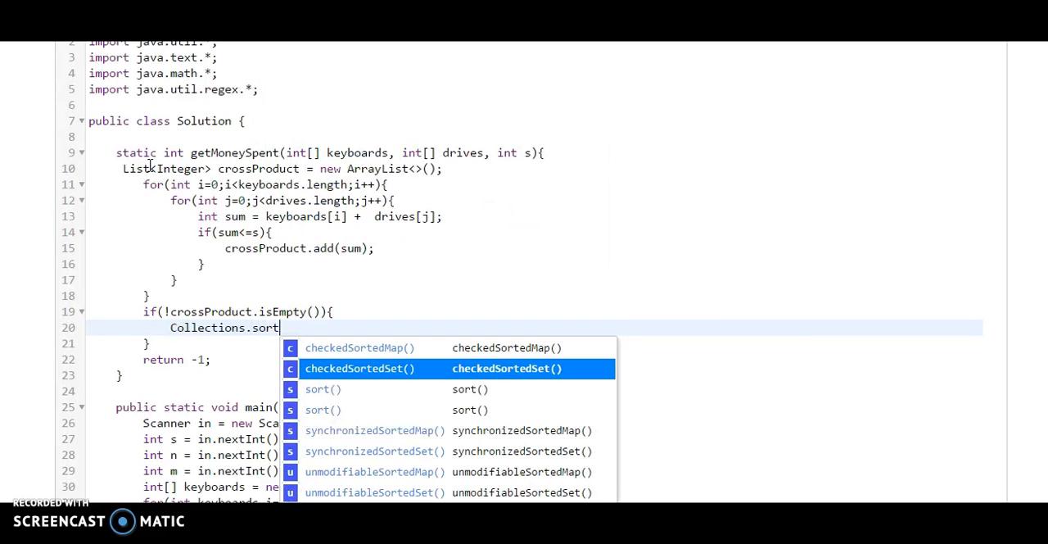
click(321, 389)
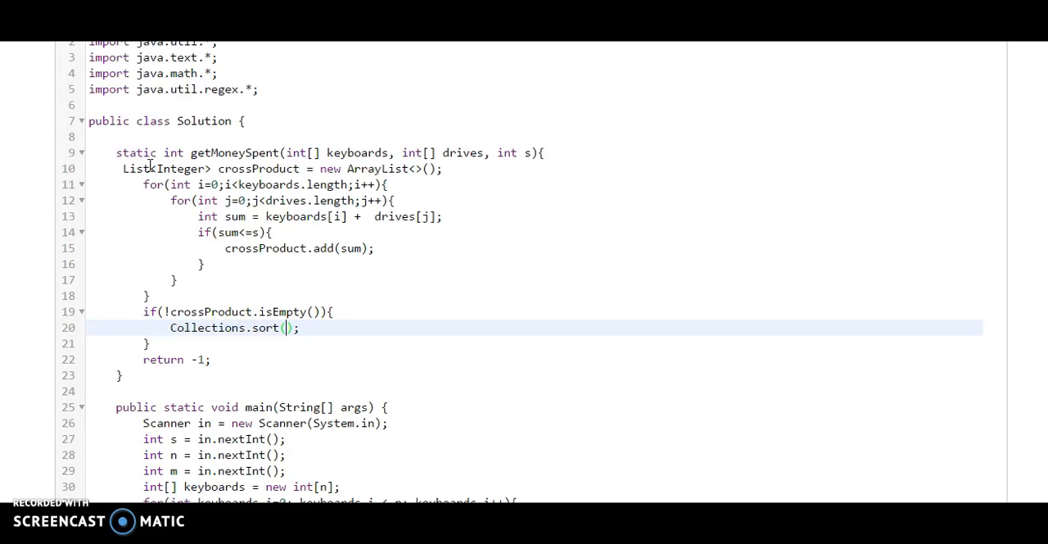
text(crossProduct)
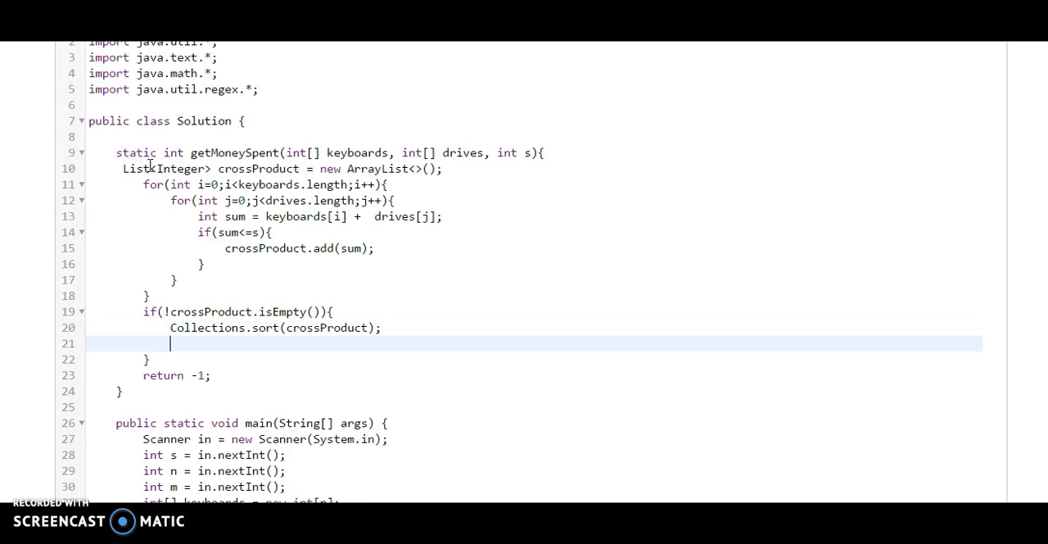
text(return)
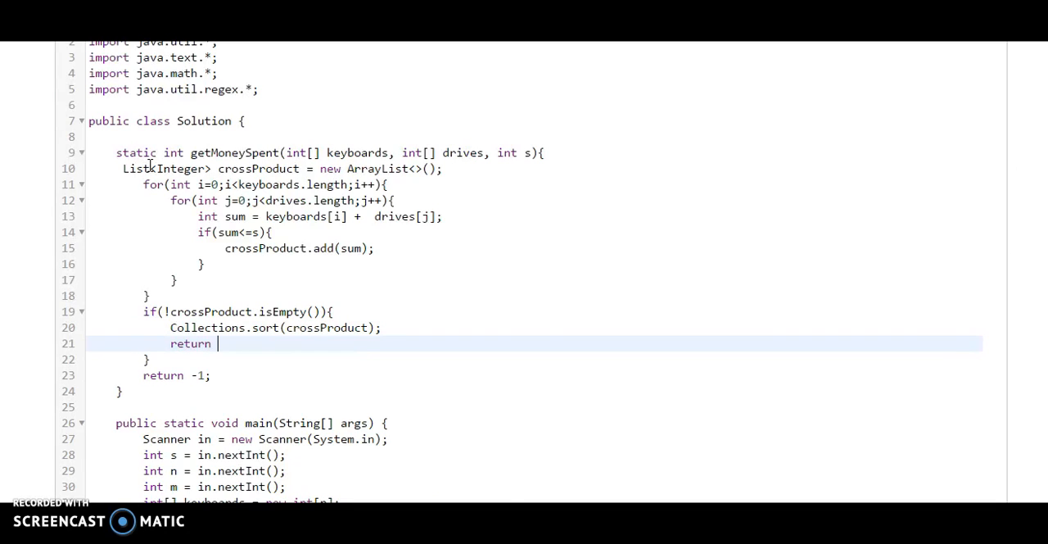
text(crossProduct.get()
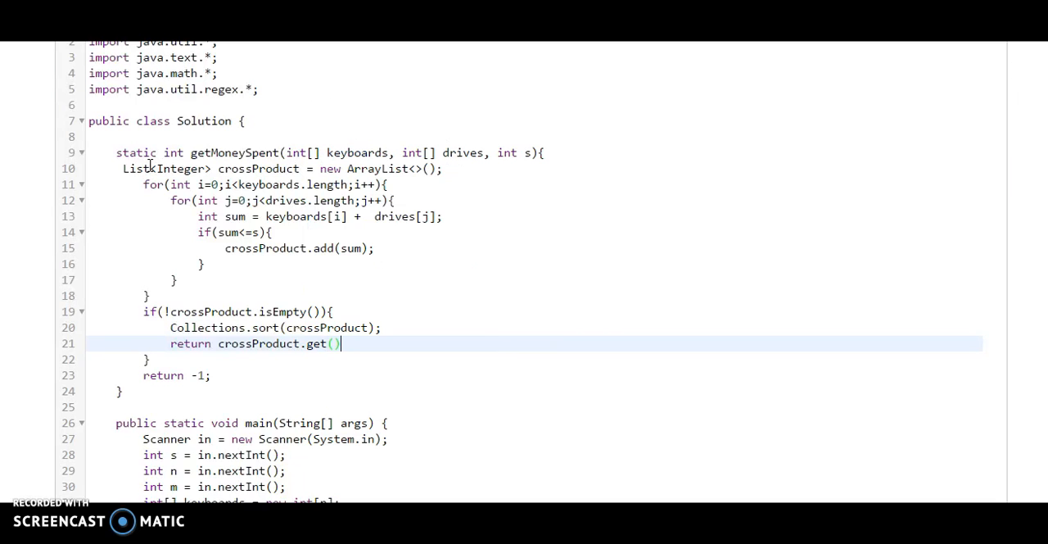
text(crossProduct.)
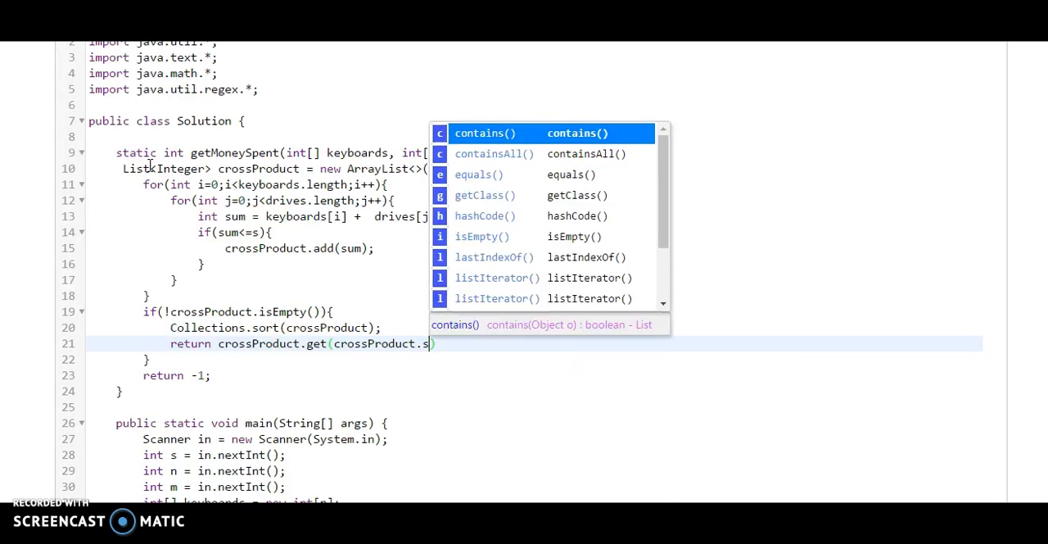
text(size())
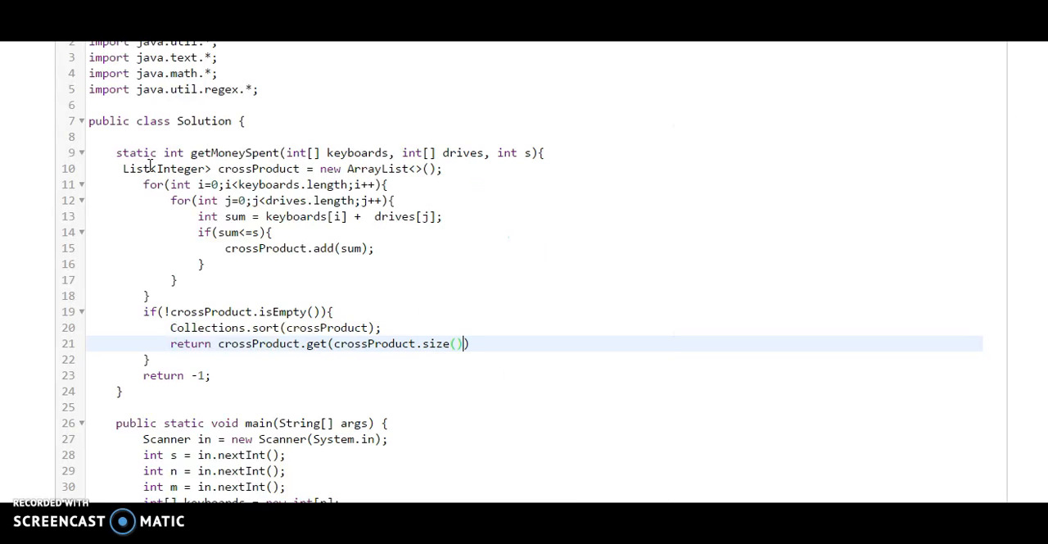
text(-1);)
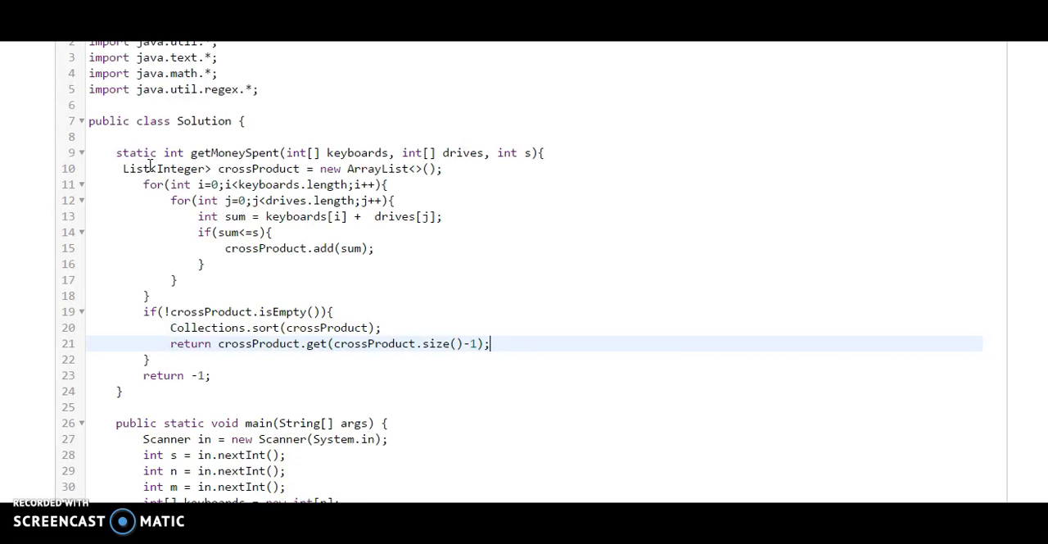
mouse_move(612, 265)
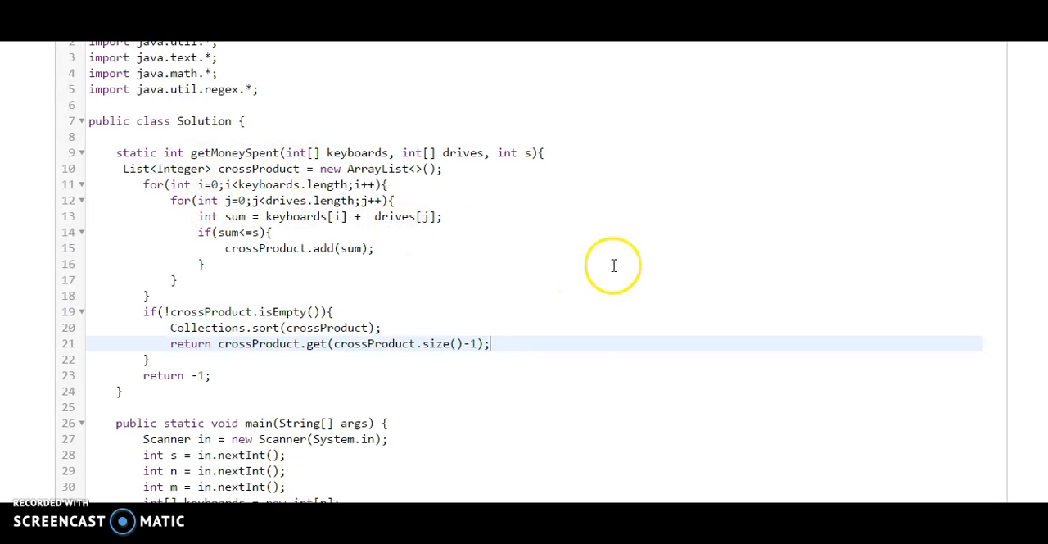
Step: Confirm the sample test passed and submit the code against all test cases
scroll(down, 3)
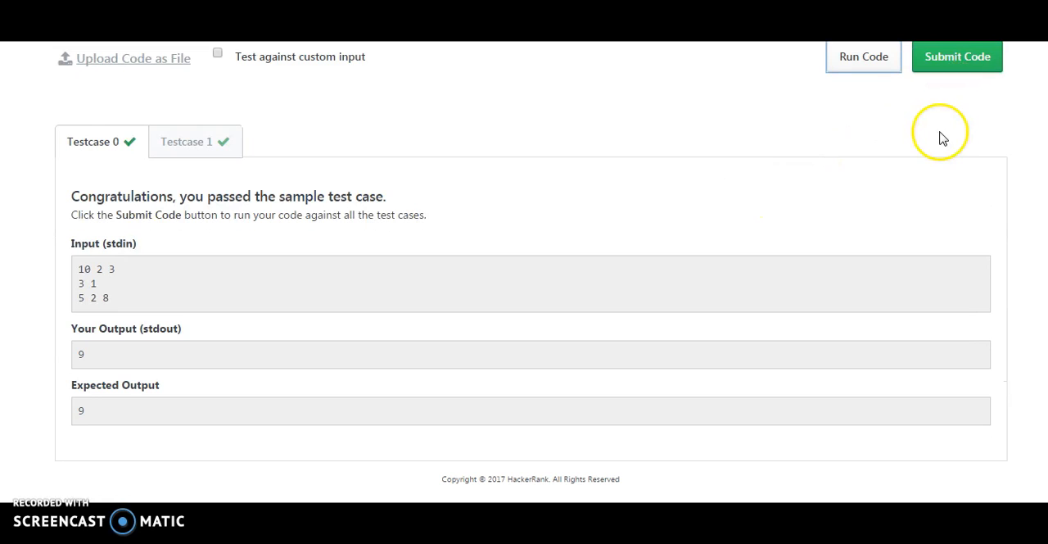
click(956, 55)
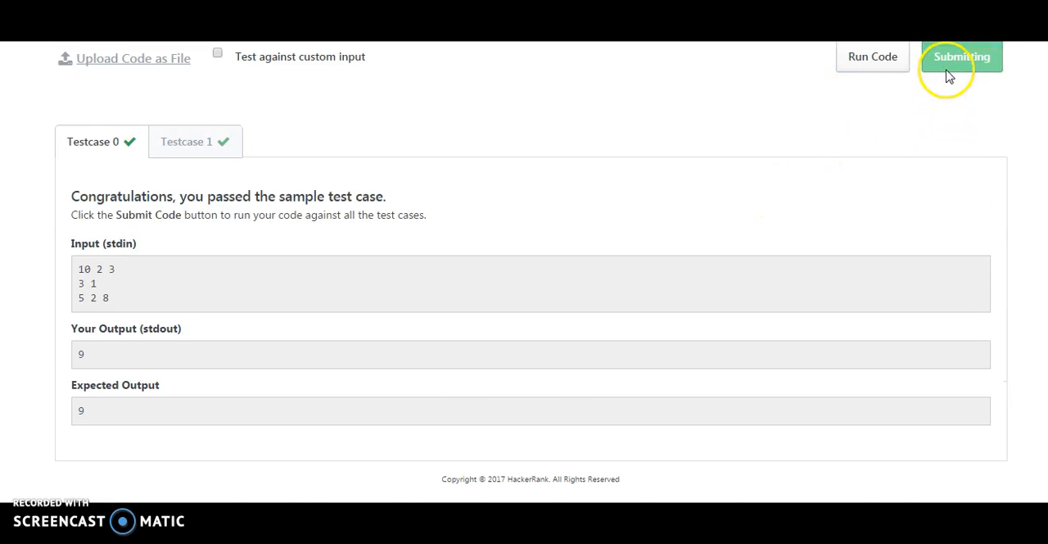
click(956, 55)
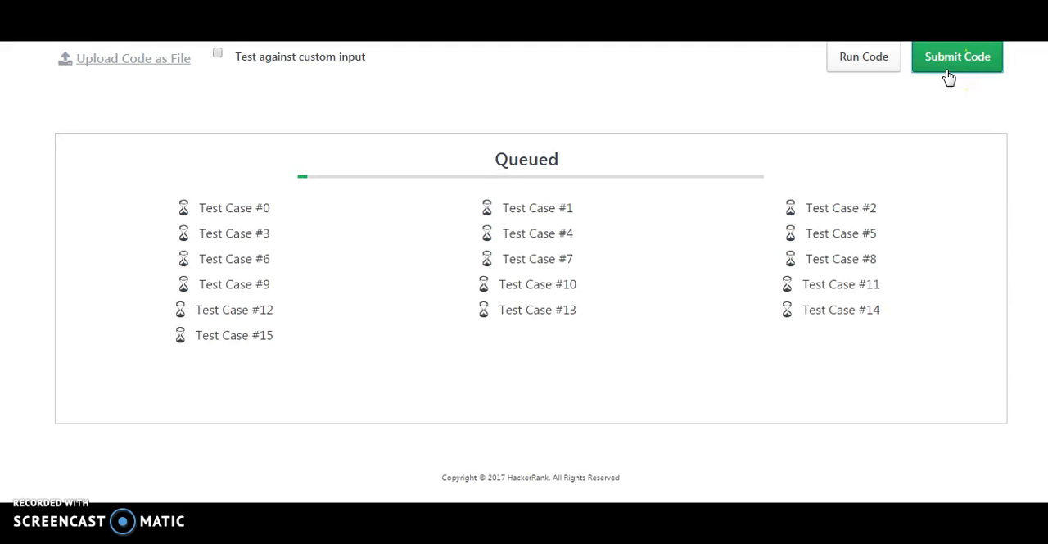
click(956, 55)
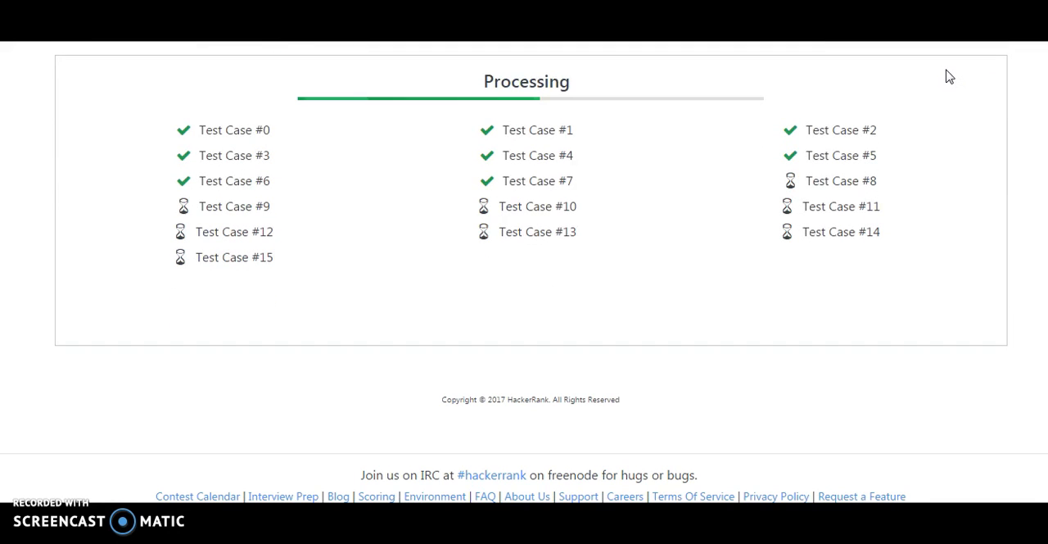